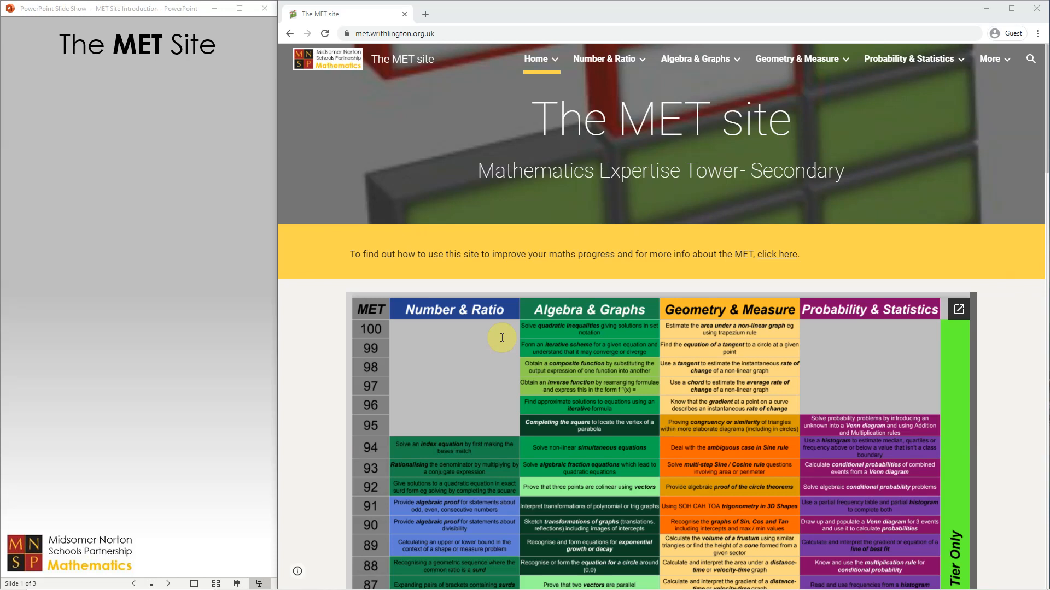
pyautogui.moveTo(461, 347)
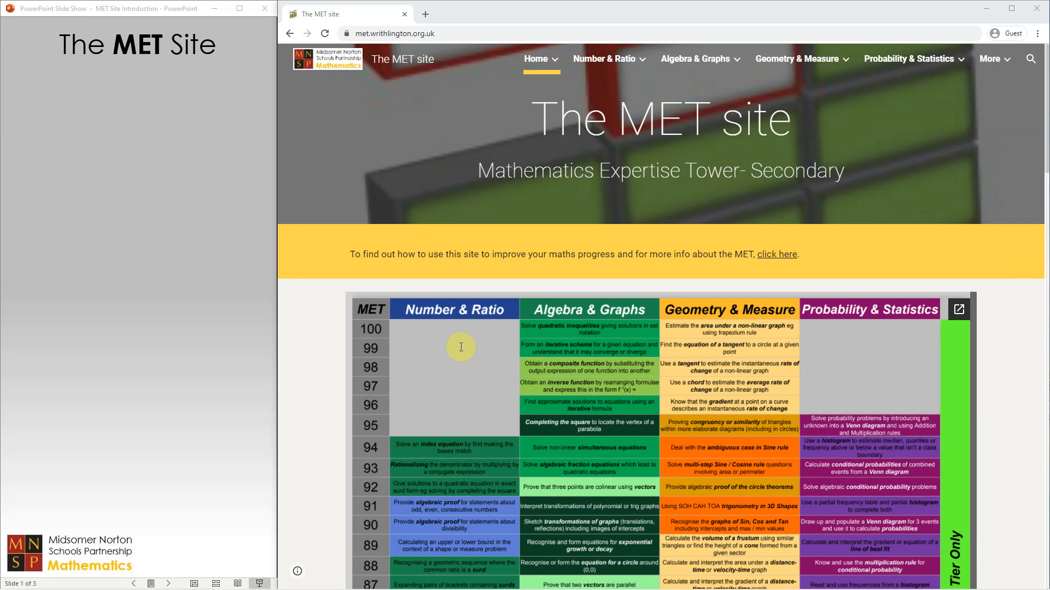
pyautogui.moveTo(408, 255)
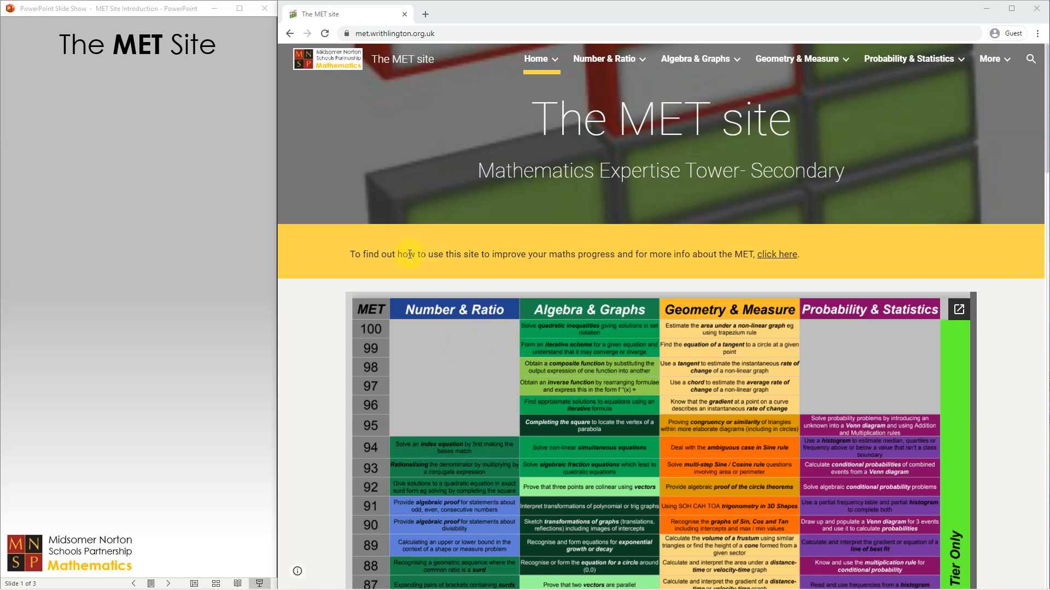
# - Scroll the tower grid and open 51n 'Increase or decrease an amount by a percentage'
pyautogui.scroll(-3)
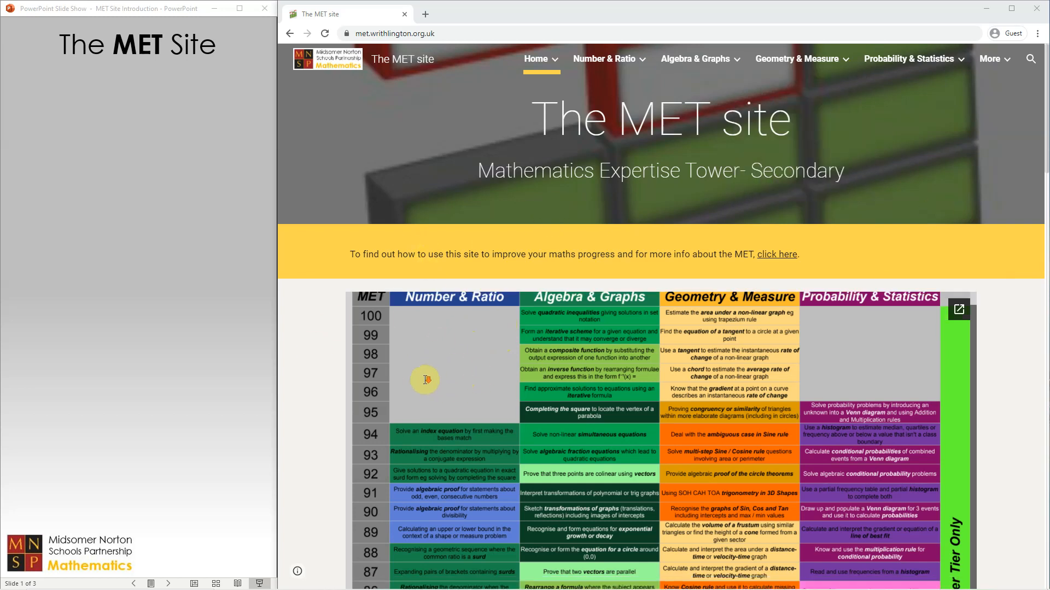
pyautogui.scroll(-3)
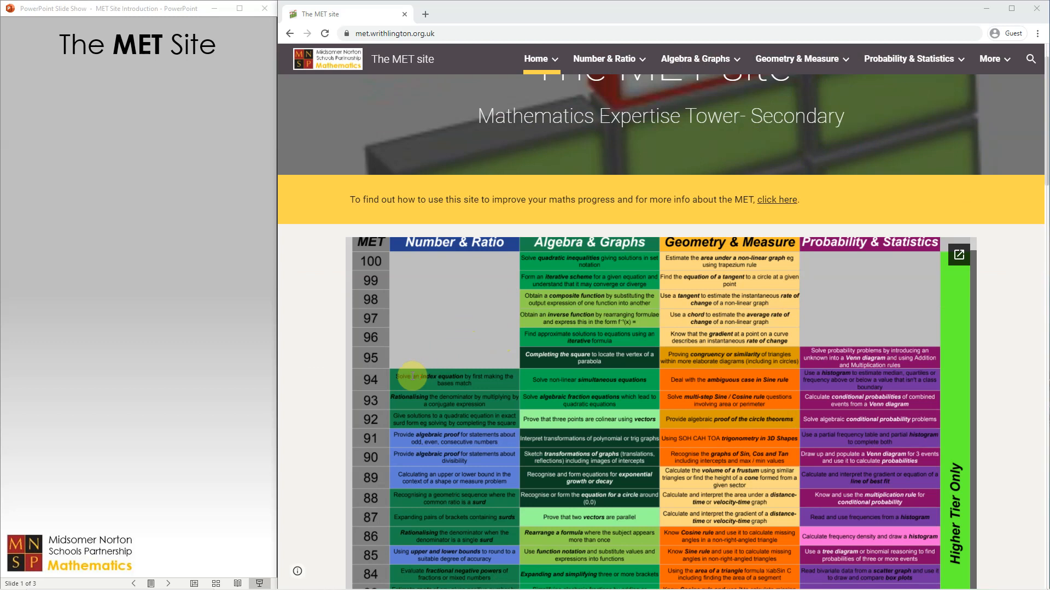
pyautogui.scroll(-3)
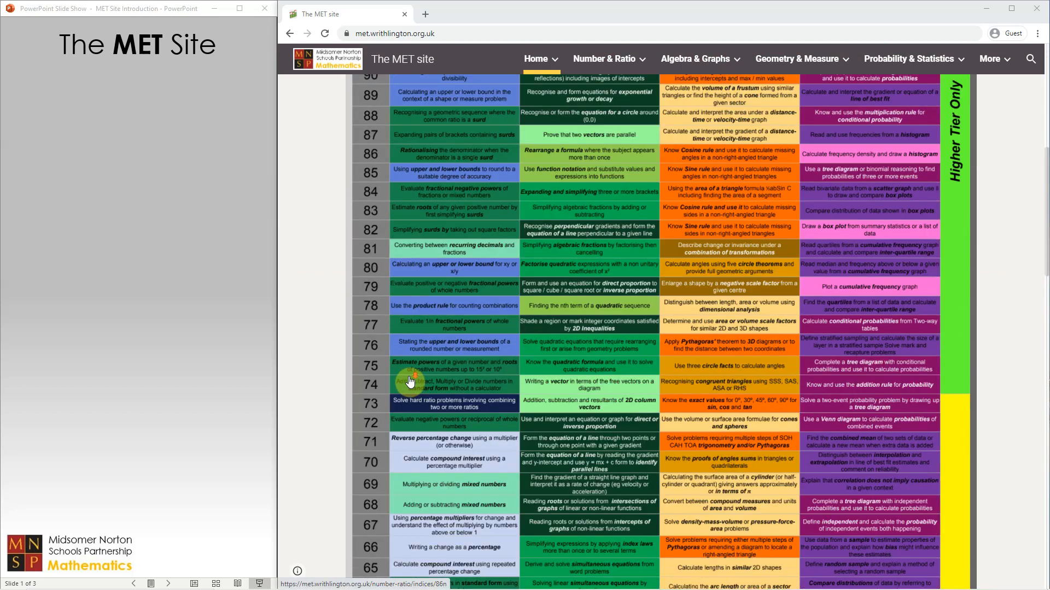
pyautogui.scroll(-3)
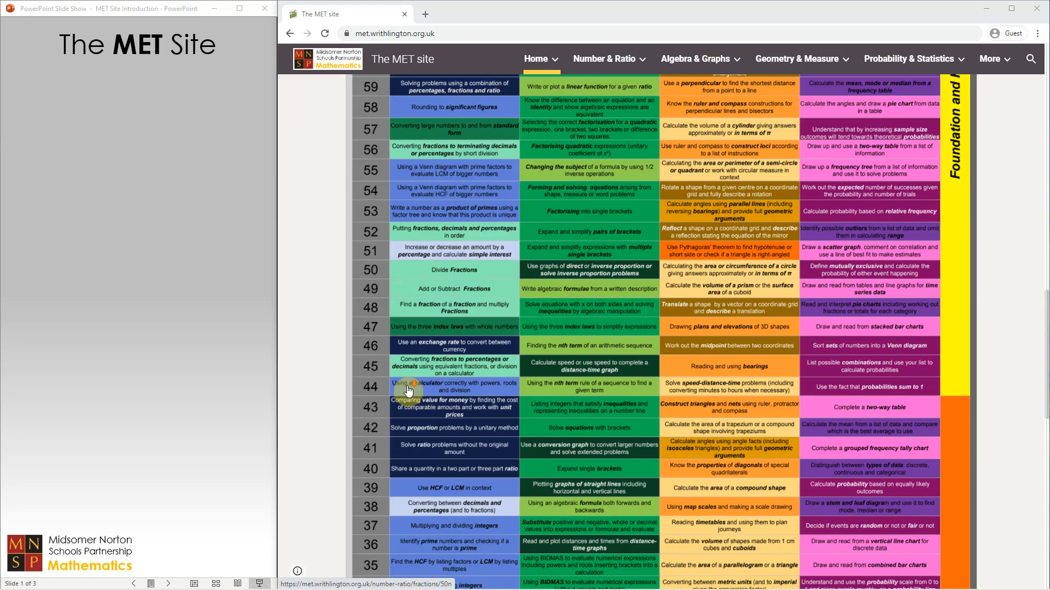
pyautogui.scroll(-3)
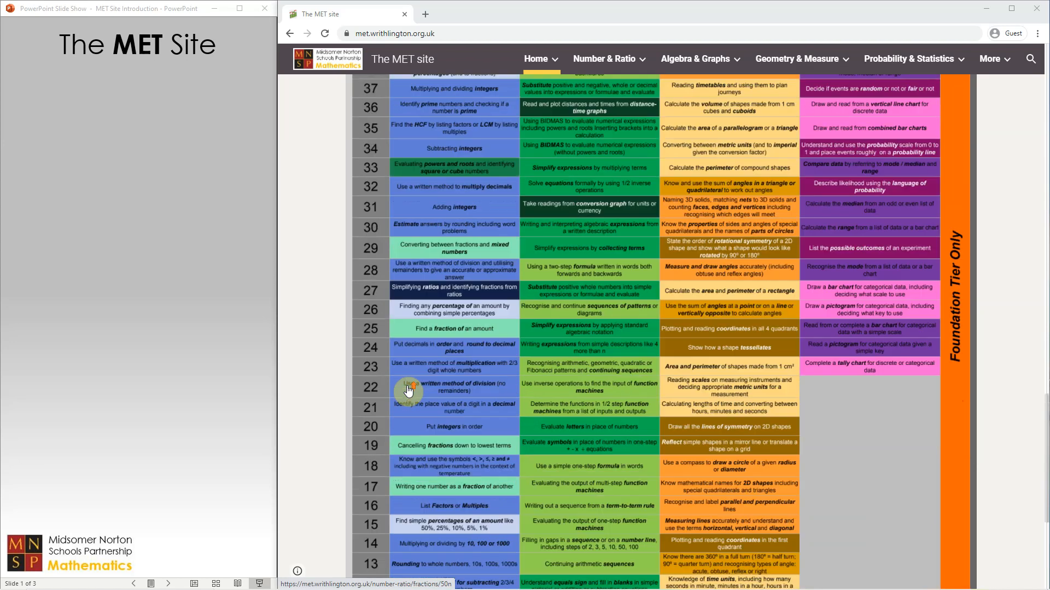
pyautogui.scroll(3)
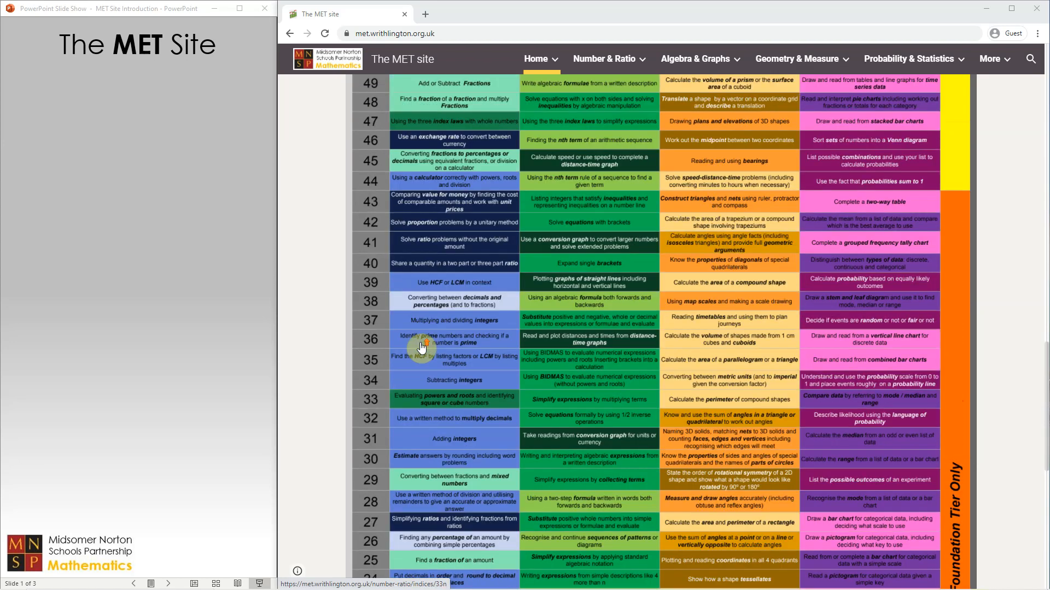
pyautogui.scroll(3)
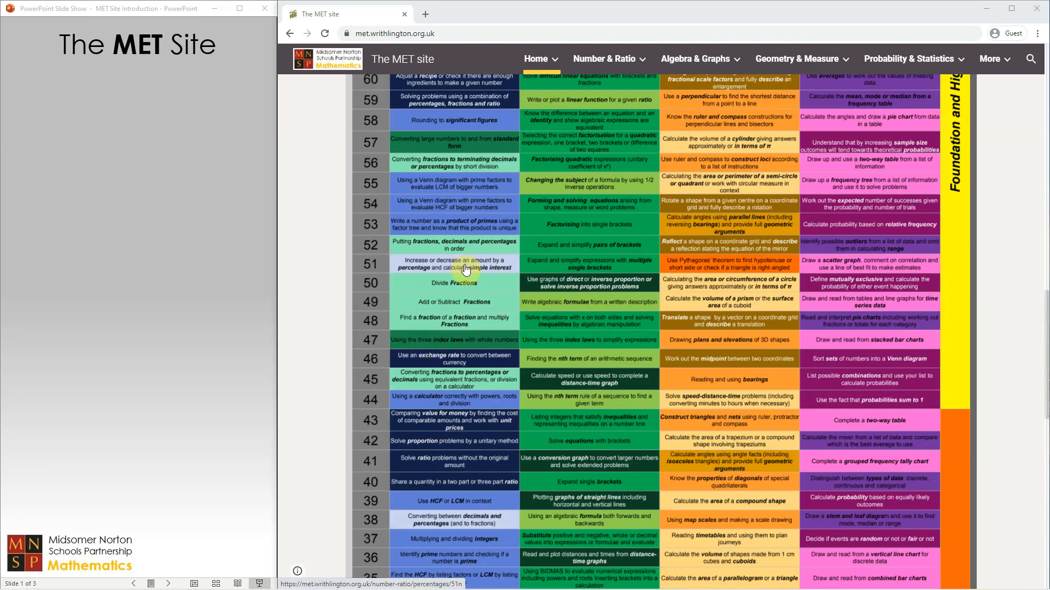
pyautogui.click(453, 264)
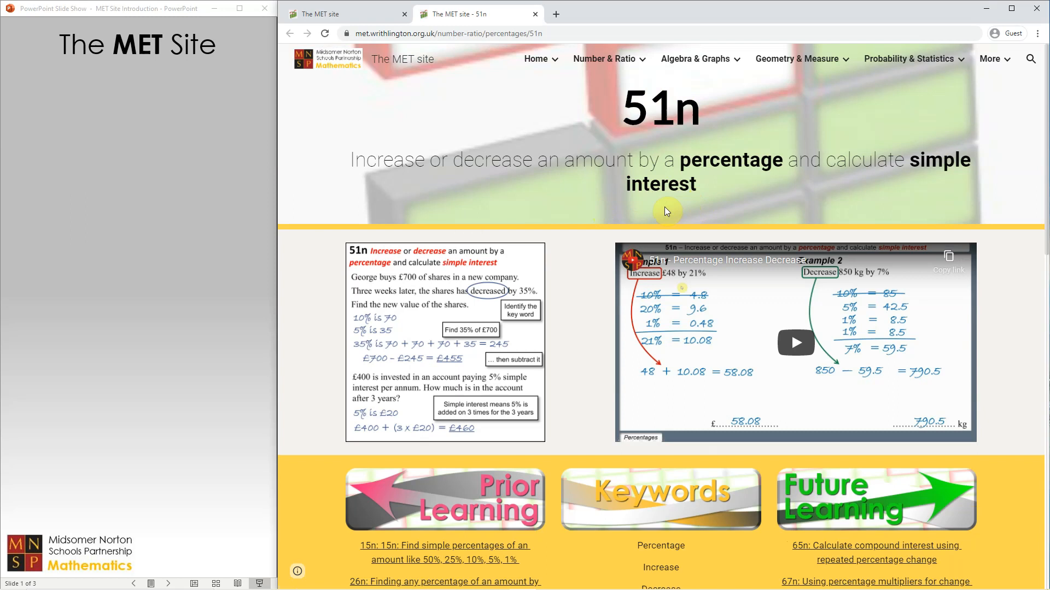
pyautogui.moveTo(629, 211)
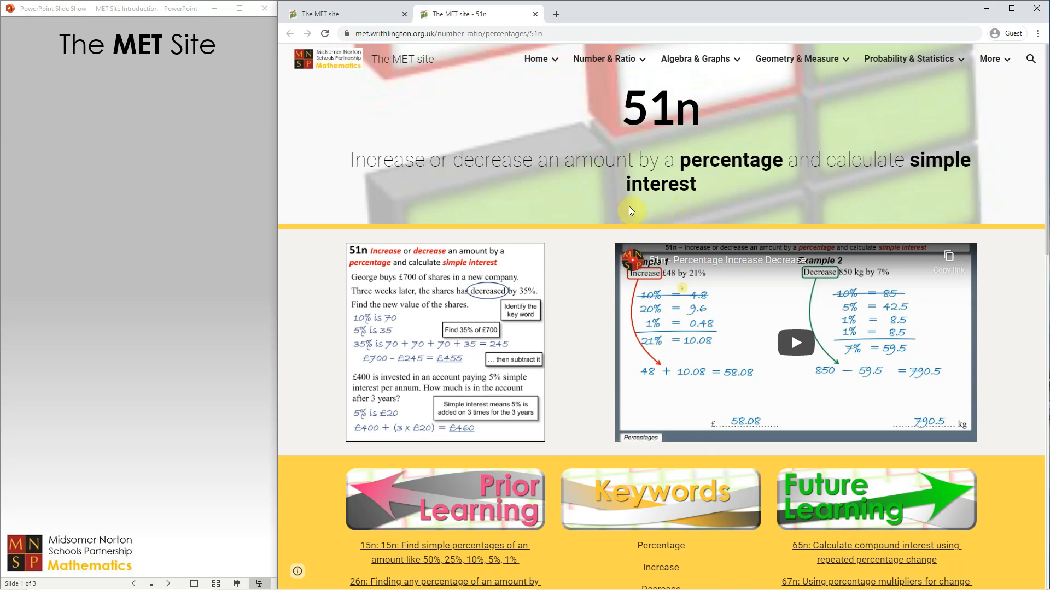
pyautogui.moveTo(485, 302)
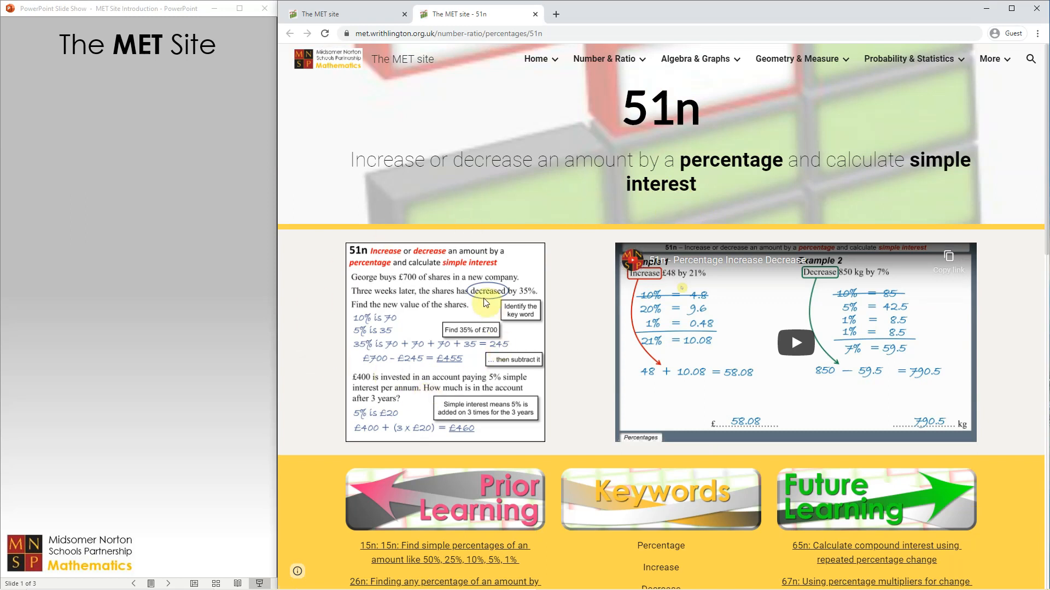
pyautogui.moveTo(419, 352)
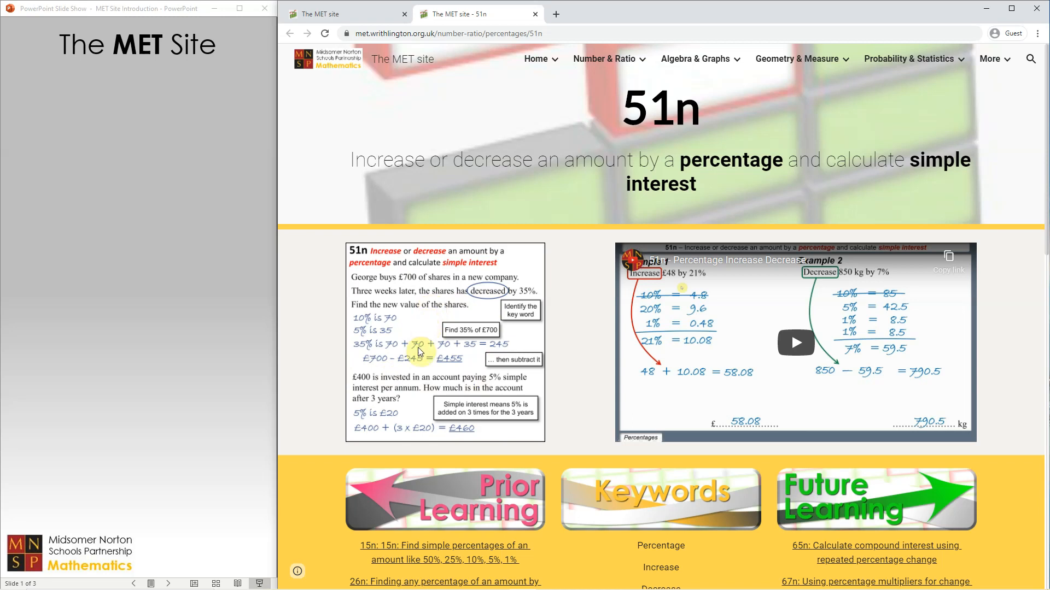
pyautogui.moveTo(527, 332)
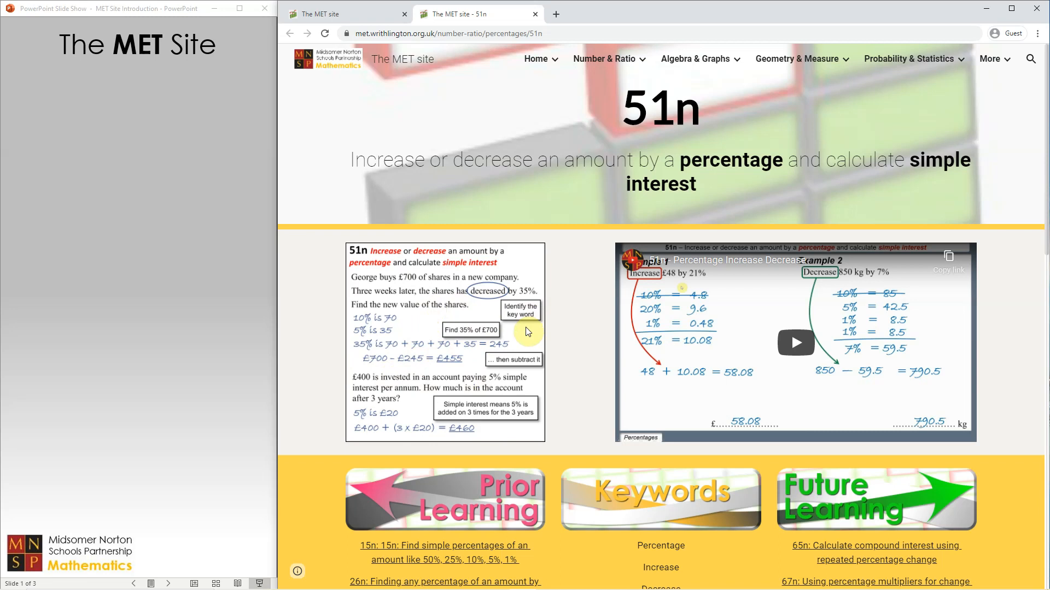
pyautogui.moveTo(734, 320)
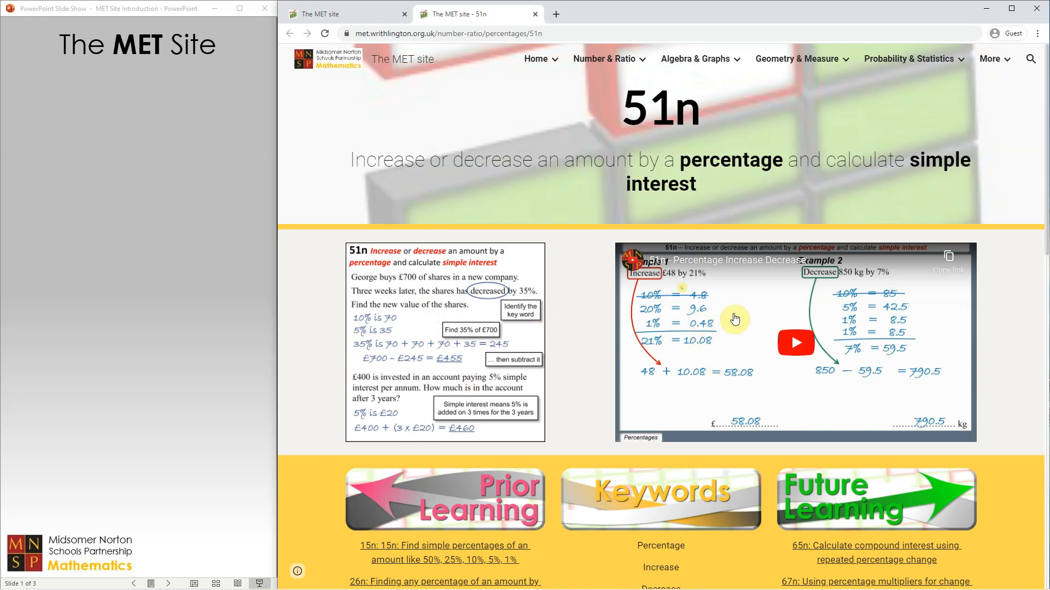
pyautogui.moveTo(779, 409)
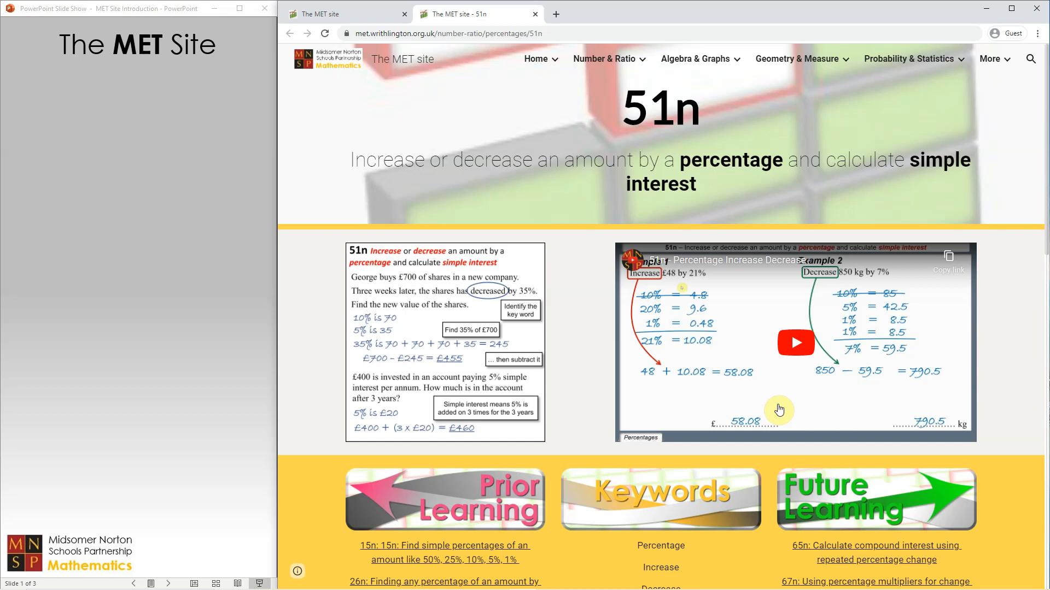
pyautogui.scroll(-3)
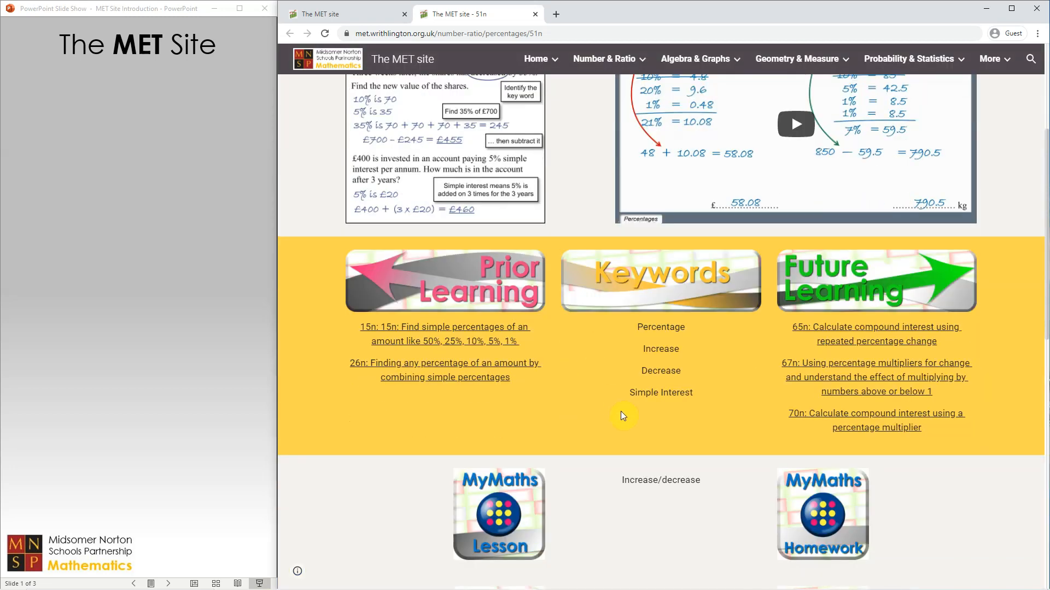
pyautogui.moveTo(676, 429)
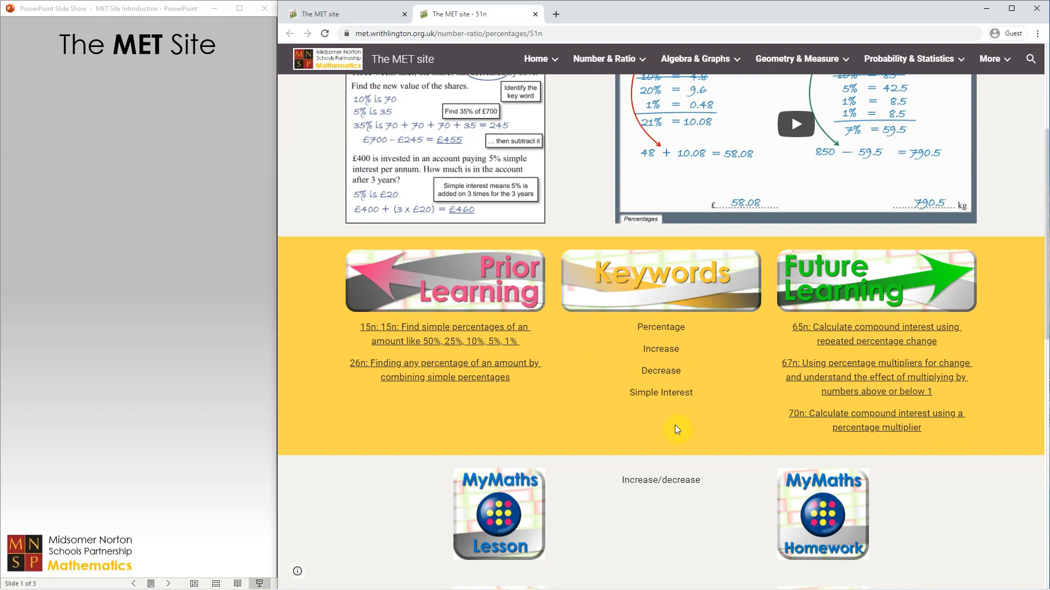
pyautogui.moveTo(570, 359)
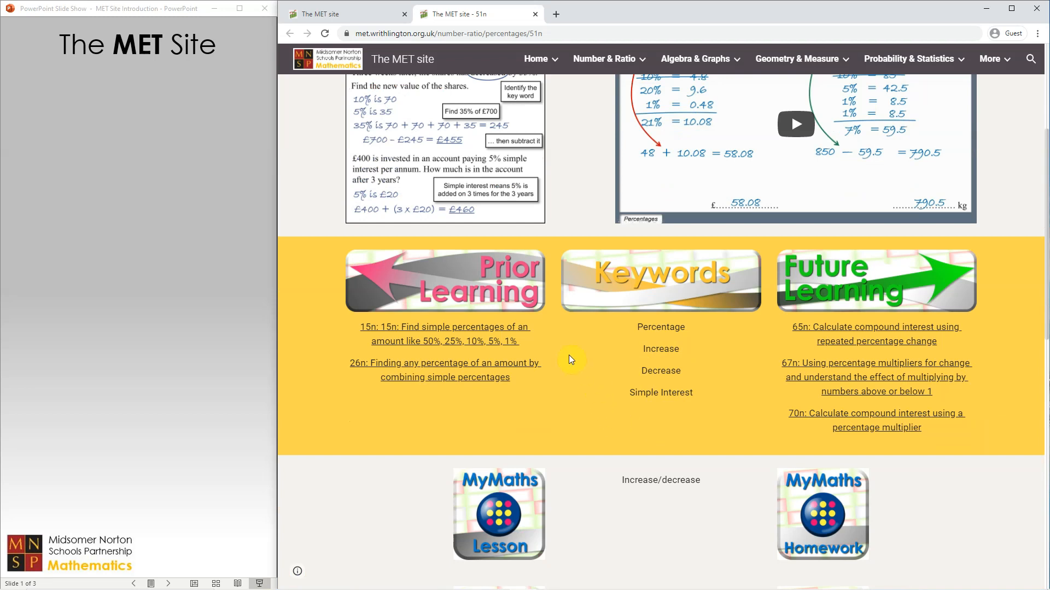
pyautogui.moveTo(523, 391)
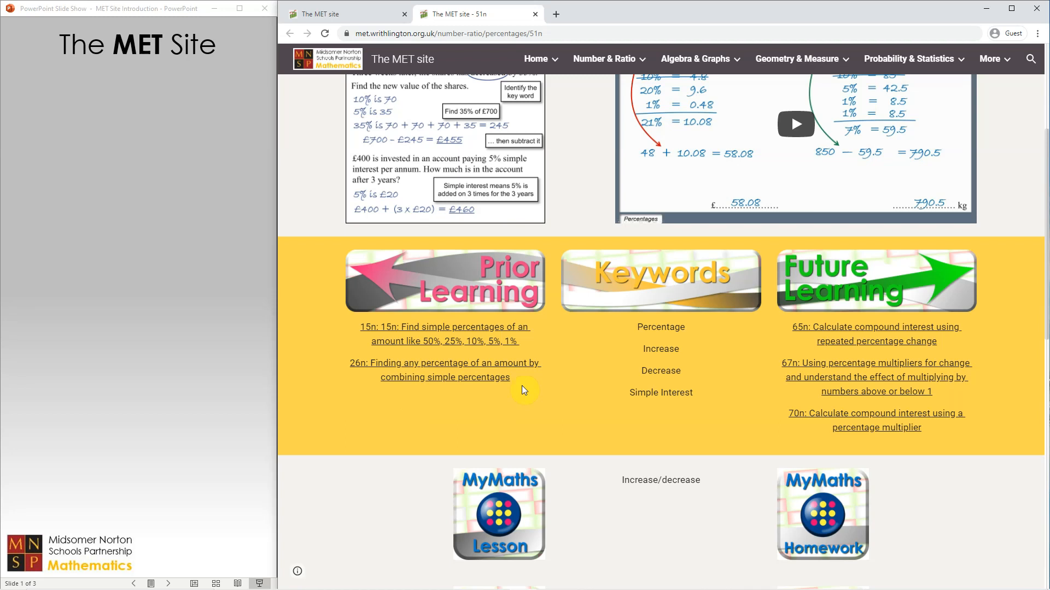
pyautogui.moveTo(540, 406)
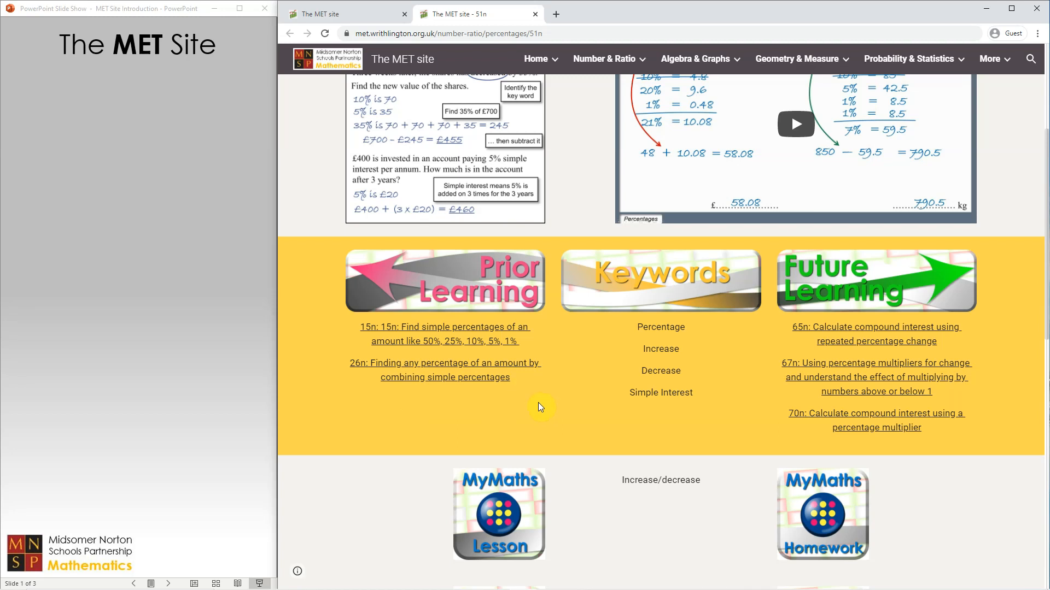
pyautogui.moveTo(984, 312)
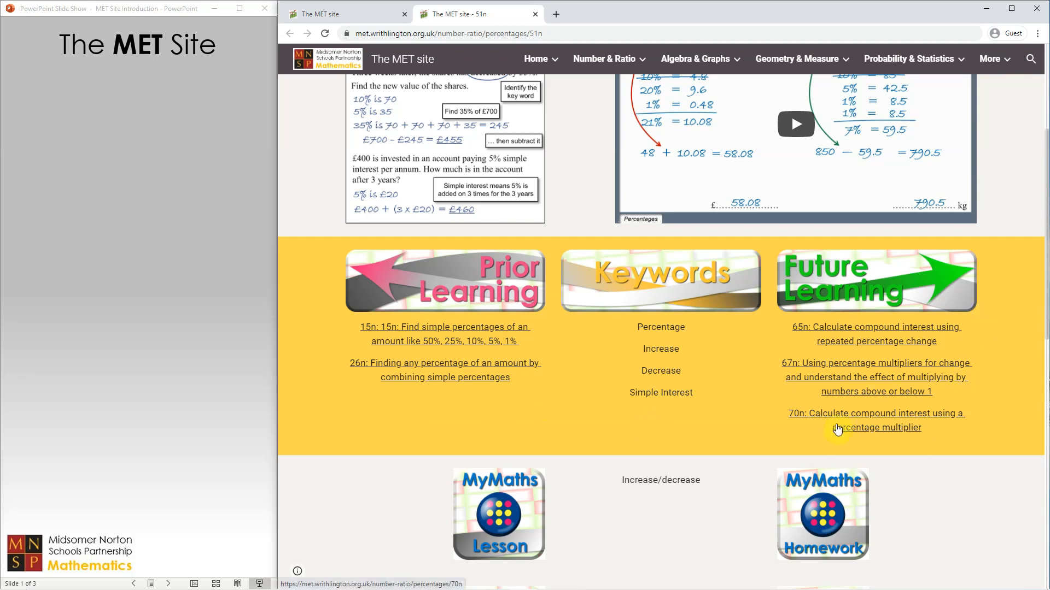
pyautogui.moveTo(734, 450)
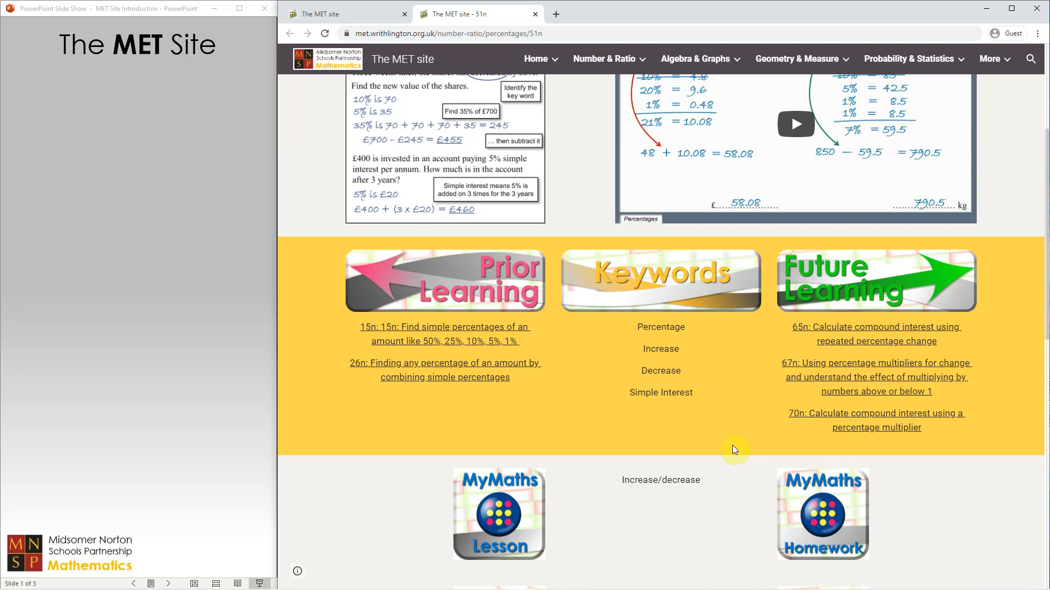
pyautogui.scroll(-3)
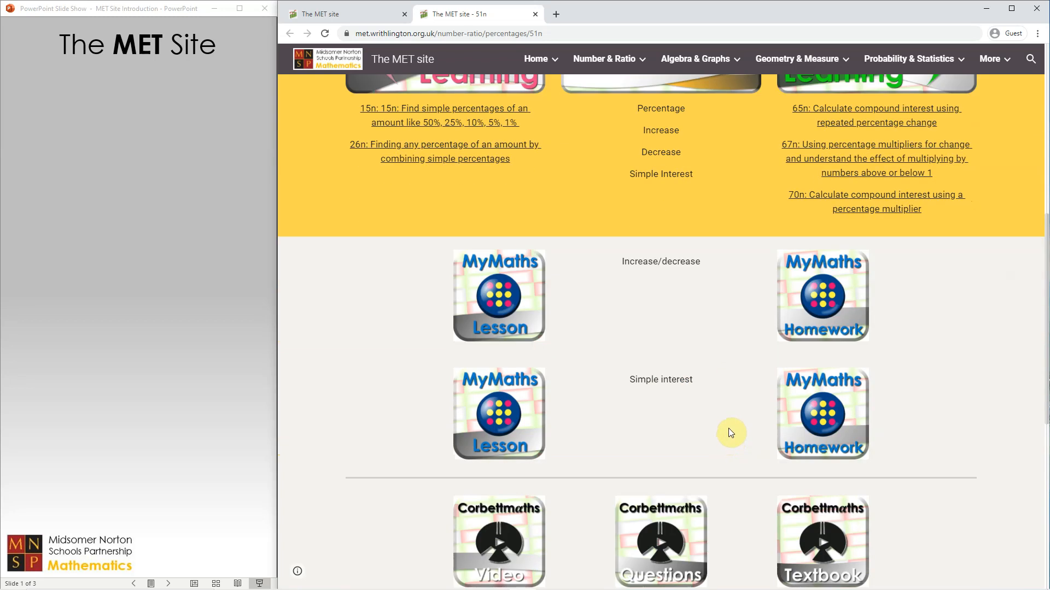
pyautogui.moveTo(731, 428)
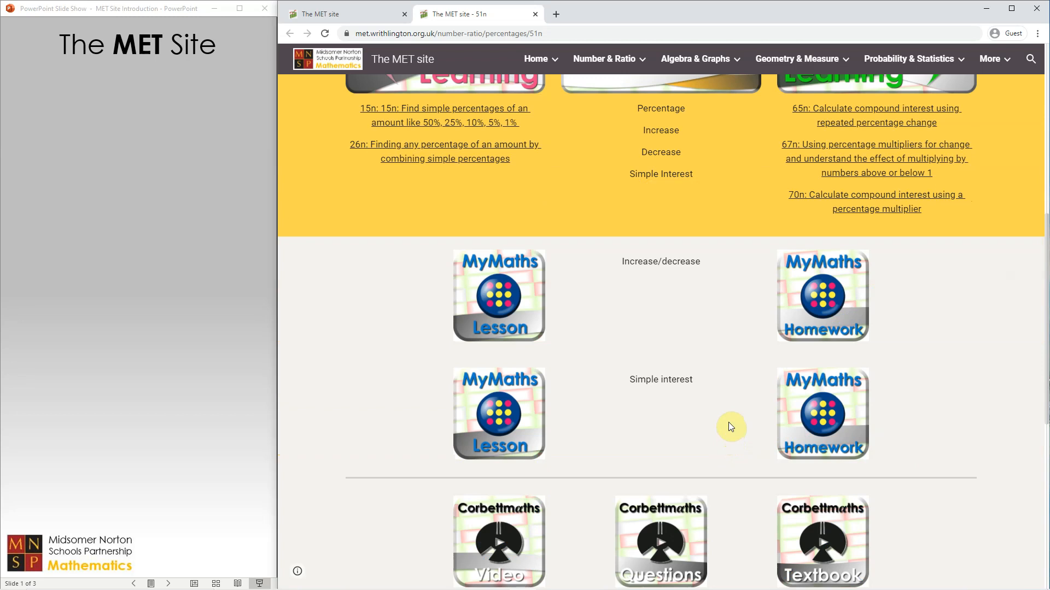
pyautogui.moveTo(525, 324)
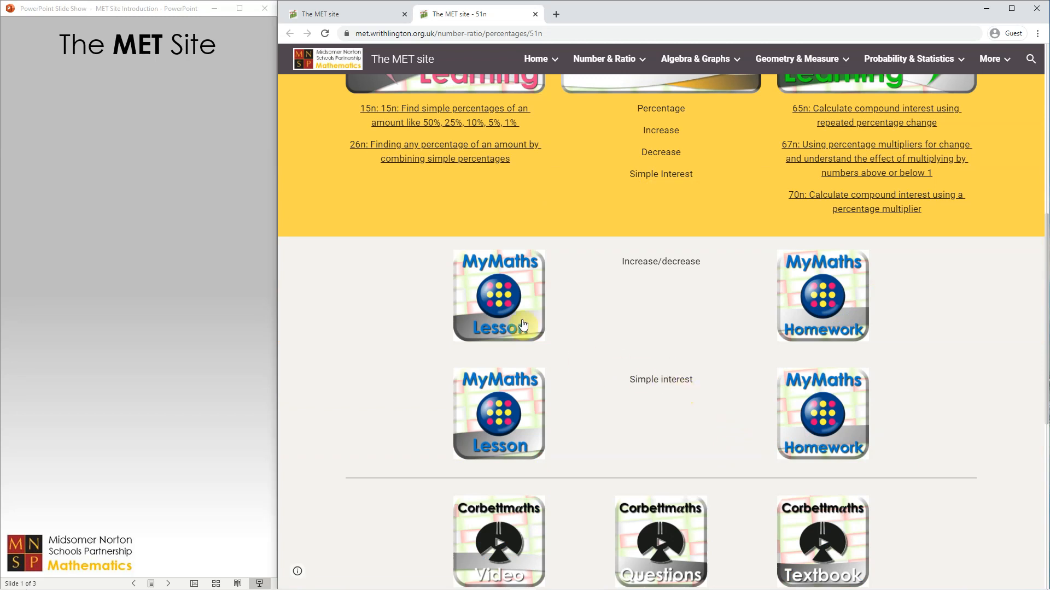
pyautogui.moveTo(802, 323)
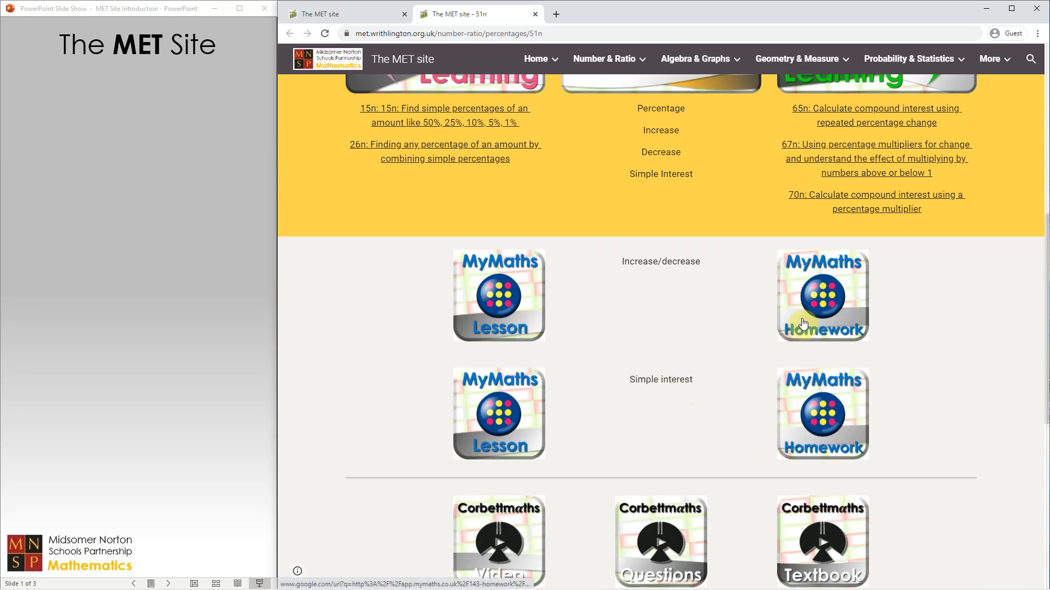
pyautogui.scroll(-3)
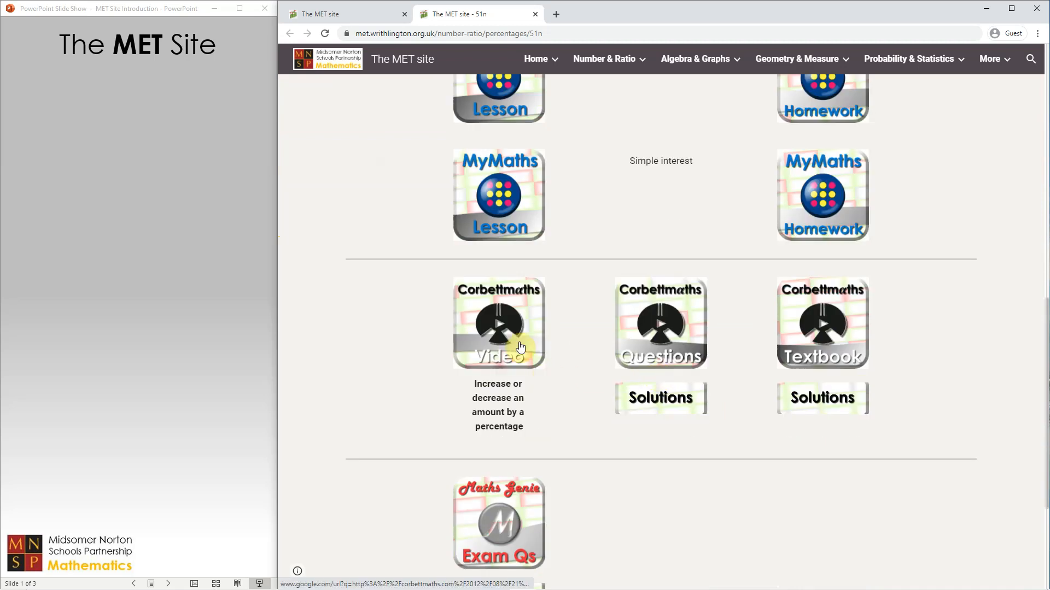
pyautogui.moveTo(699, 429)
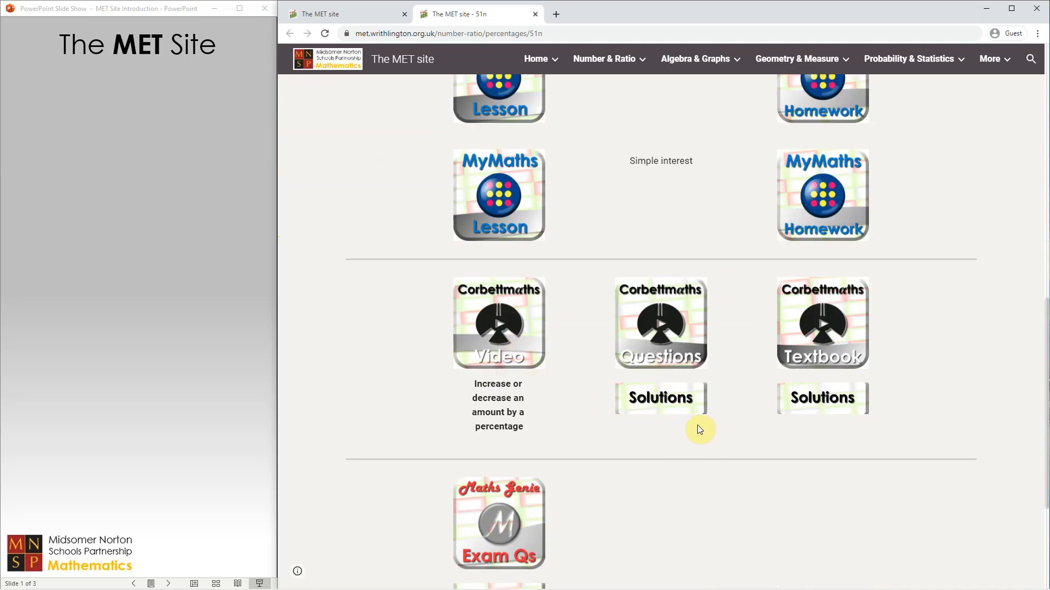
pyautogui.scroll(-3)
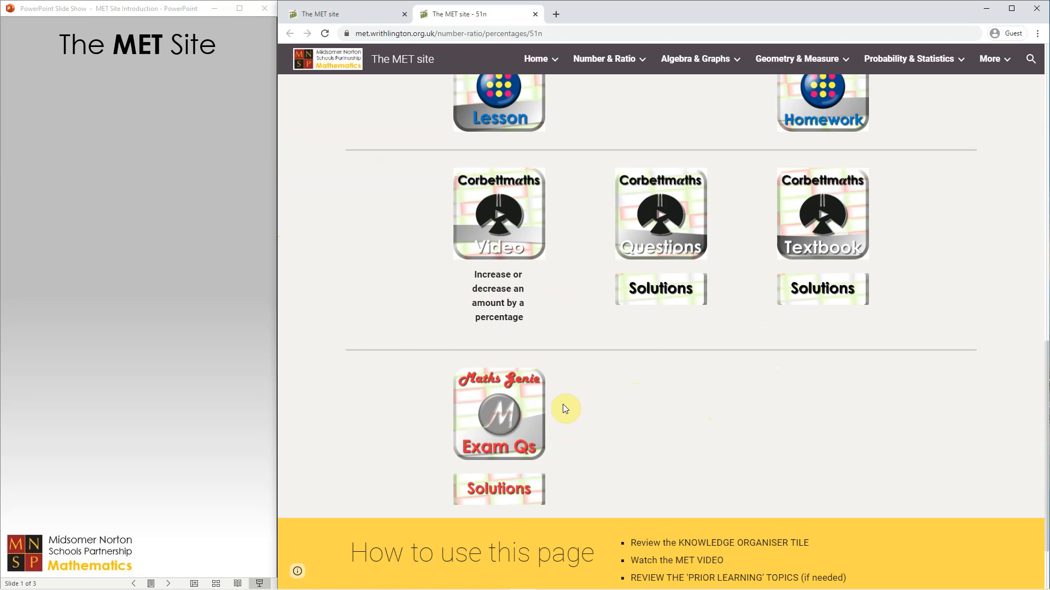
pyautogui.moveTo(591, 420)
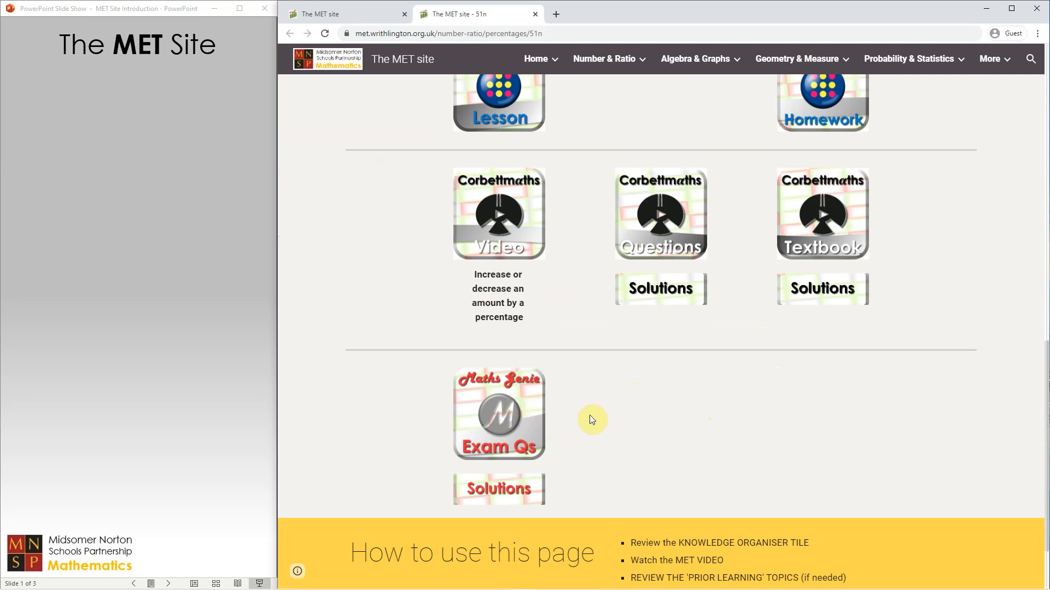
pyautogui.scroll(3)
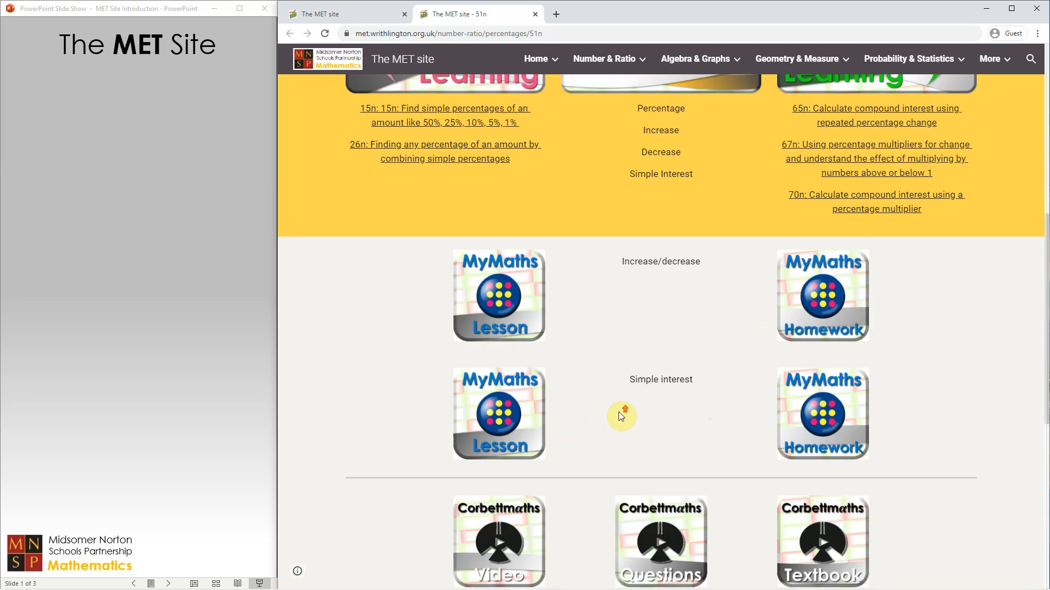
pyautogui.scroll(3)
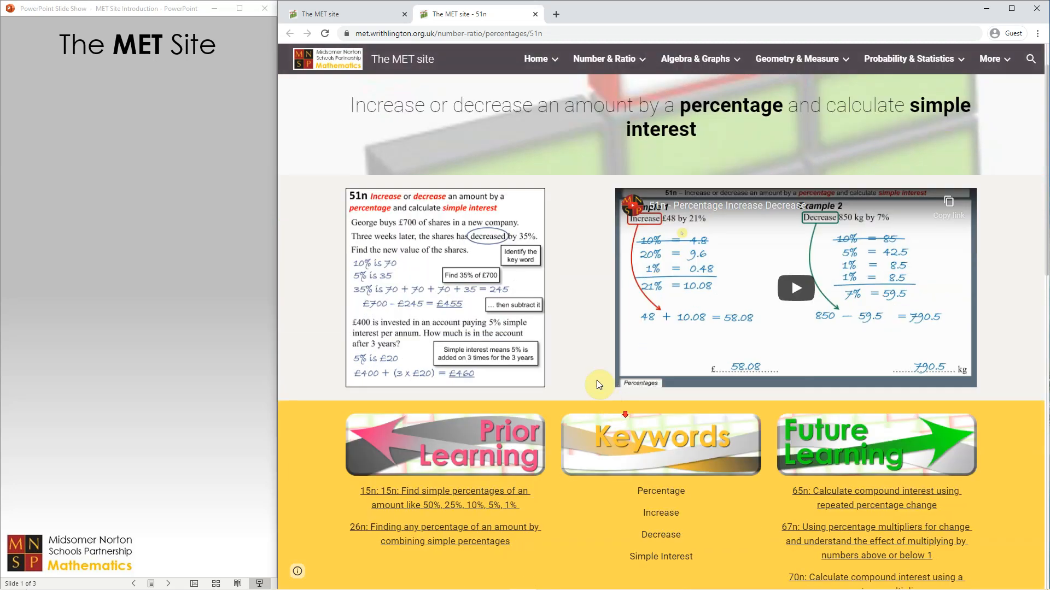
# - Scroll up while the slide show reveals the knowledge organiser and MET sheets
pyautogui.scroll(3)
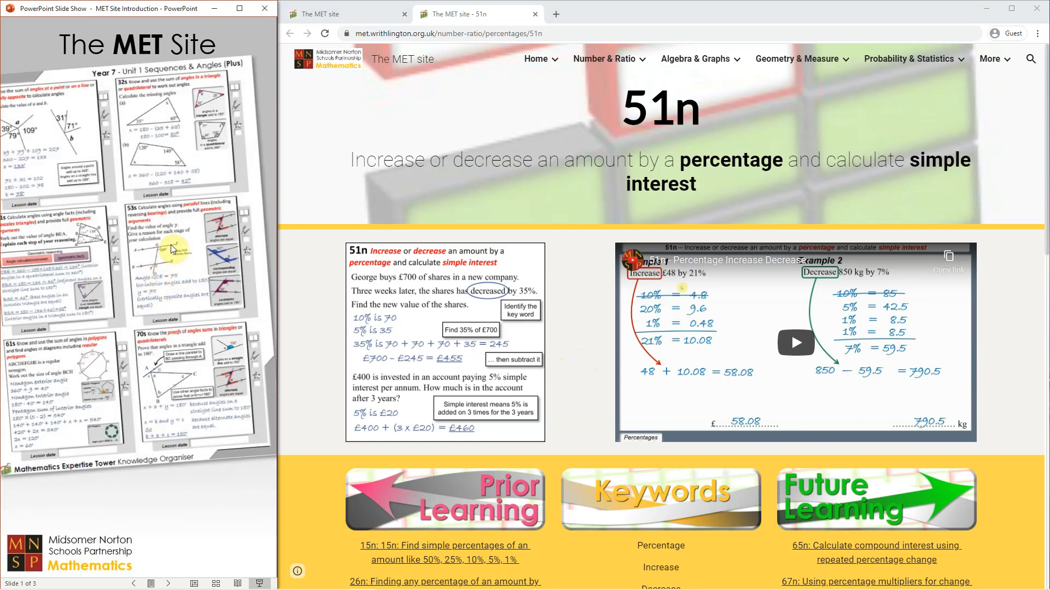
pyautogui.moveTo(123, 128)
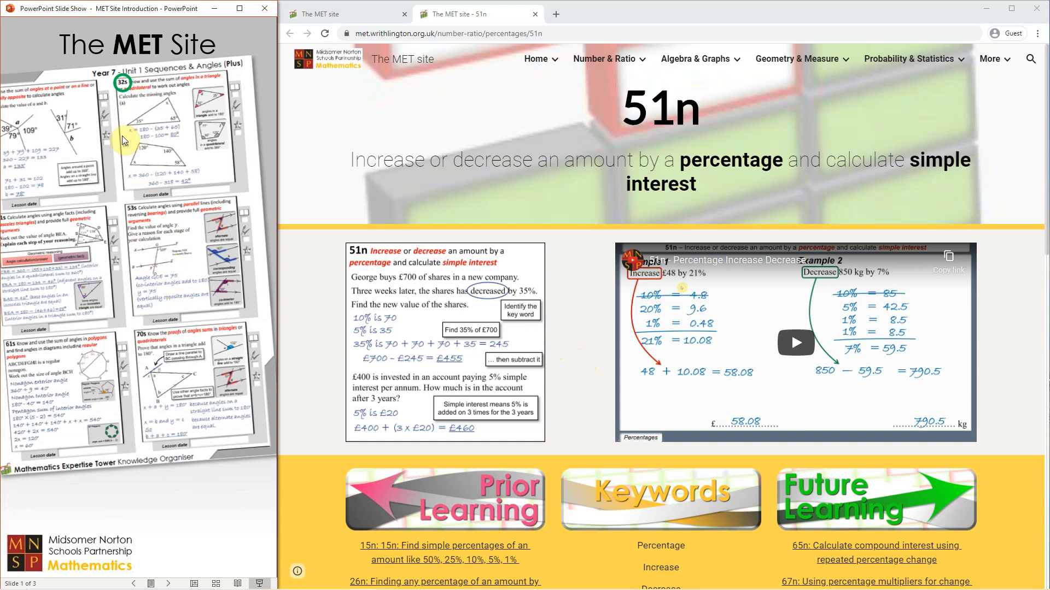
pyautogui.moveTo(149, 97)
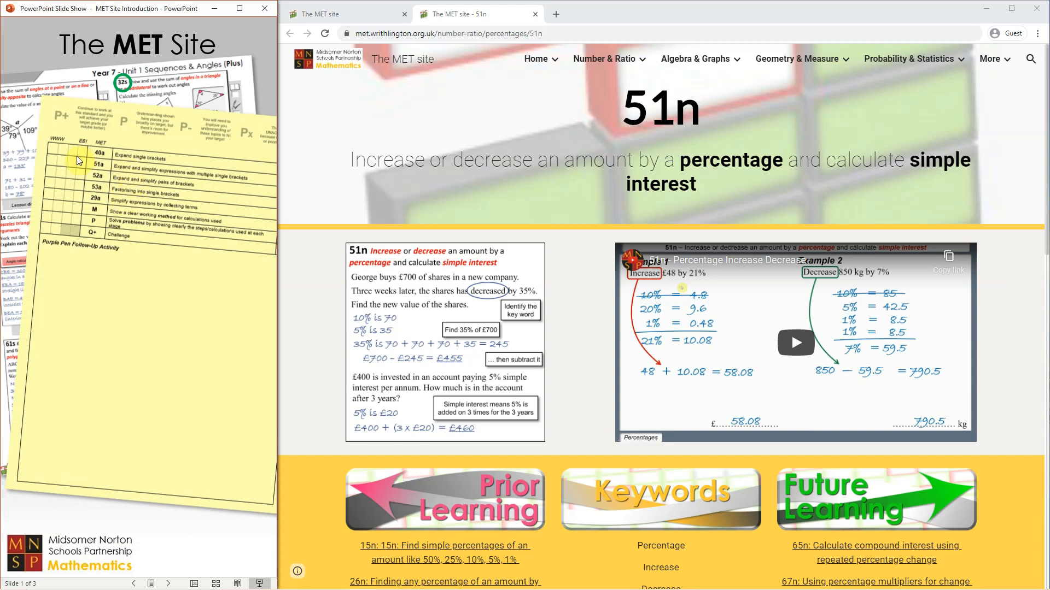
pyautogui.moveTo(101, 209)
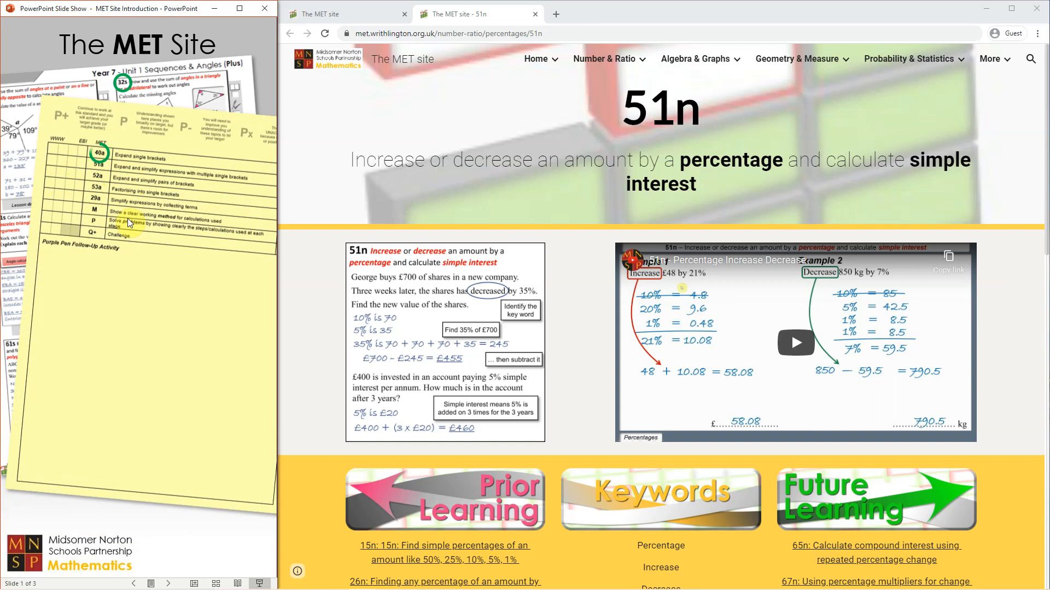
pyautogui.moveTo(139, 247)
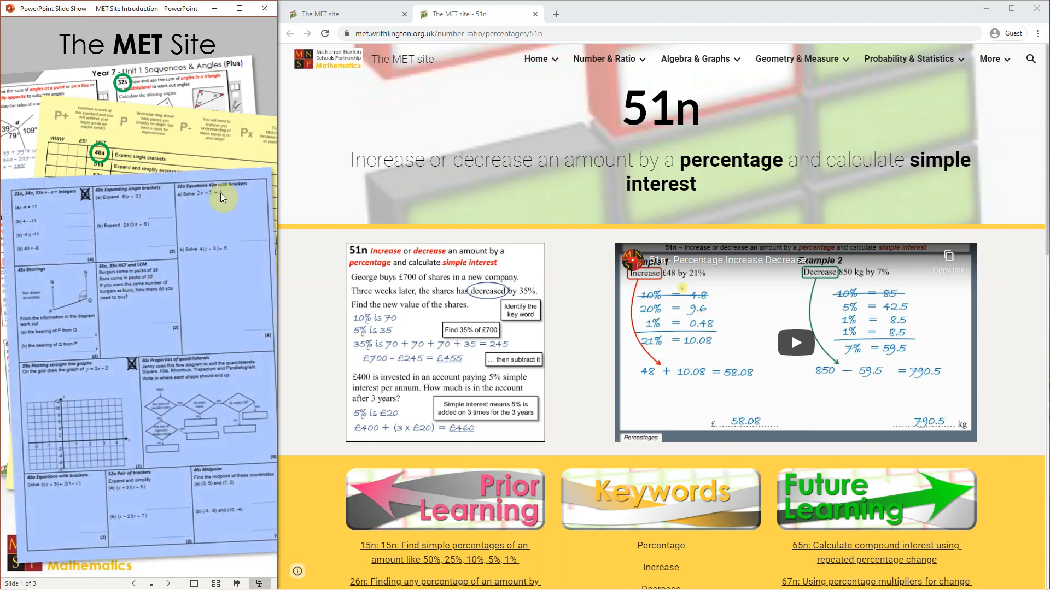
pyautogui.moveTo(206, 194)
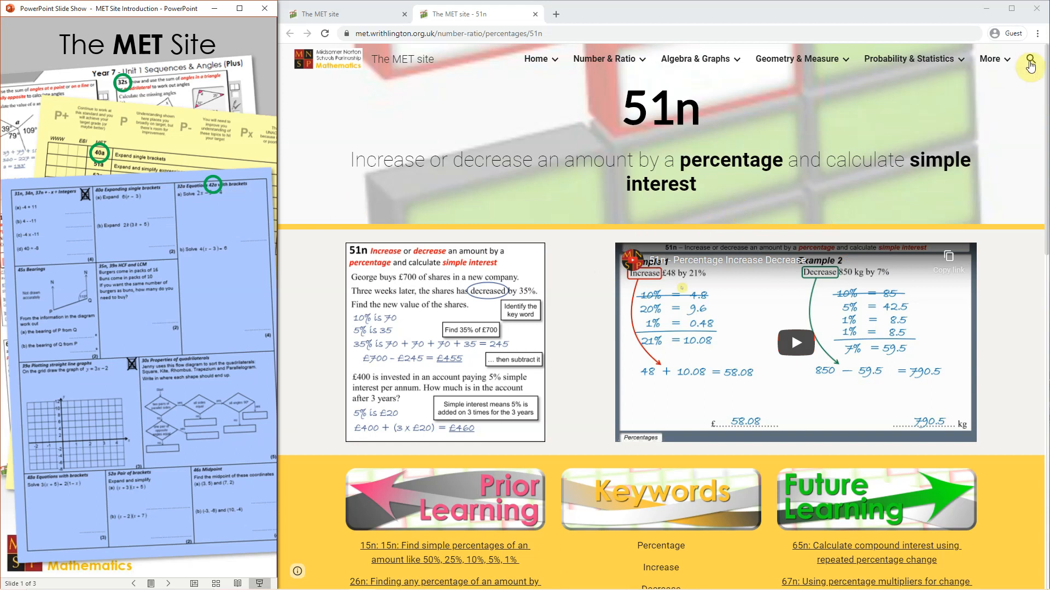
pyautogui.moveTo(1030, 61)
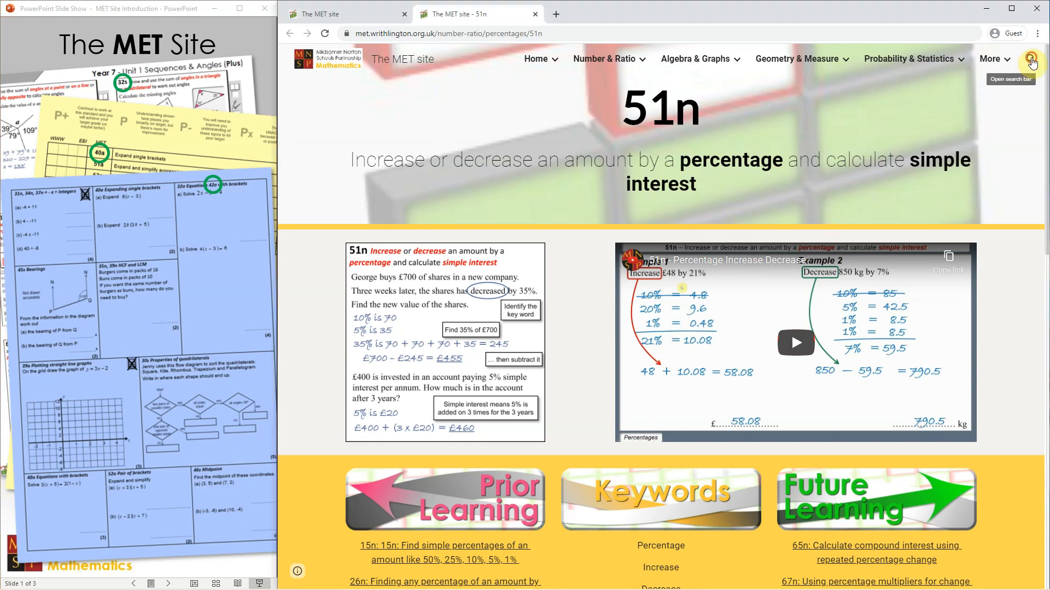
# - Search the site for 42a and open the 'Solve equations with brackets' result
pyautogui.click(1032, 59)
pyautogui.write('42a')
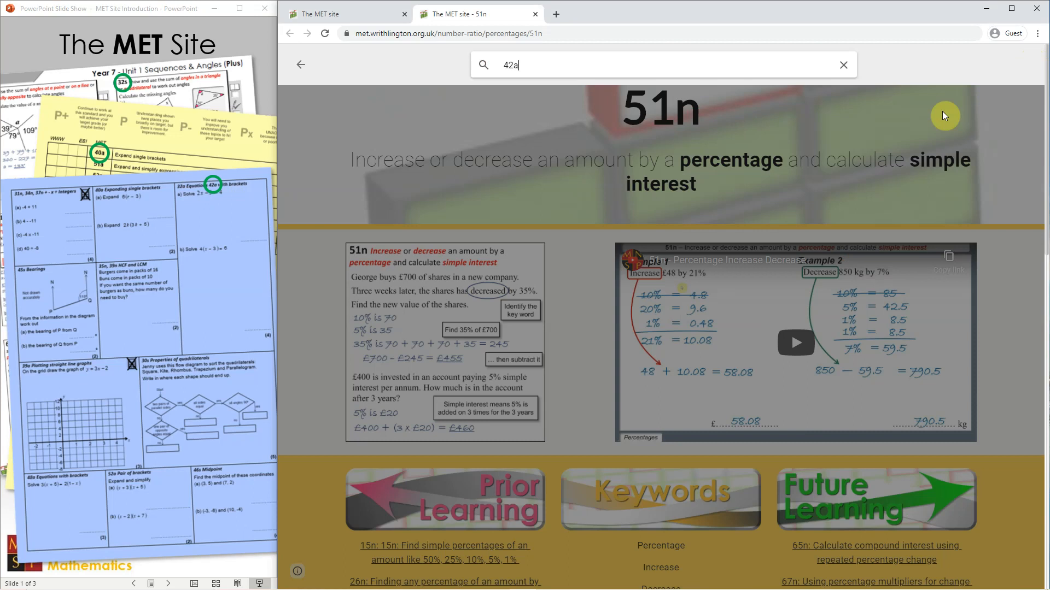
pyautogui.press('Return')
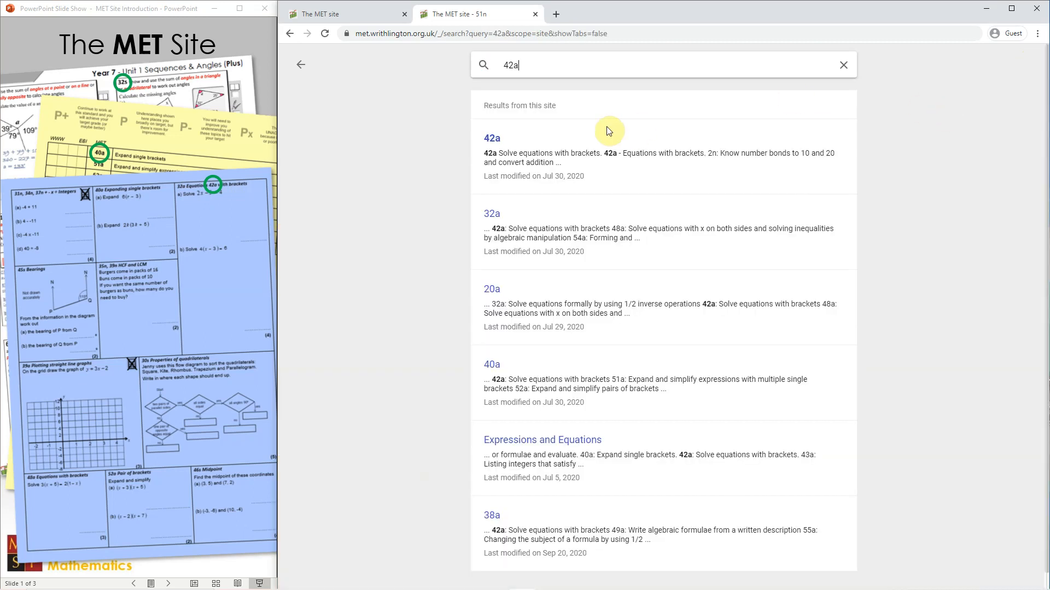
pyautogui.moveTo(524, 137)
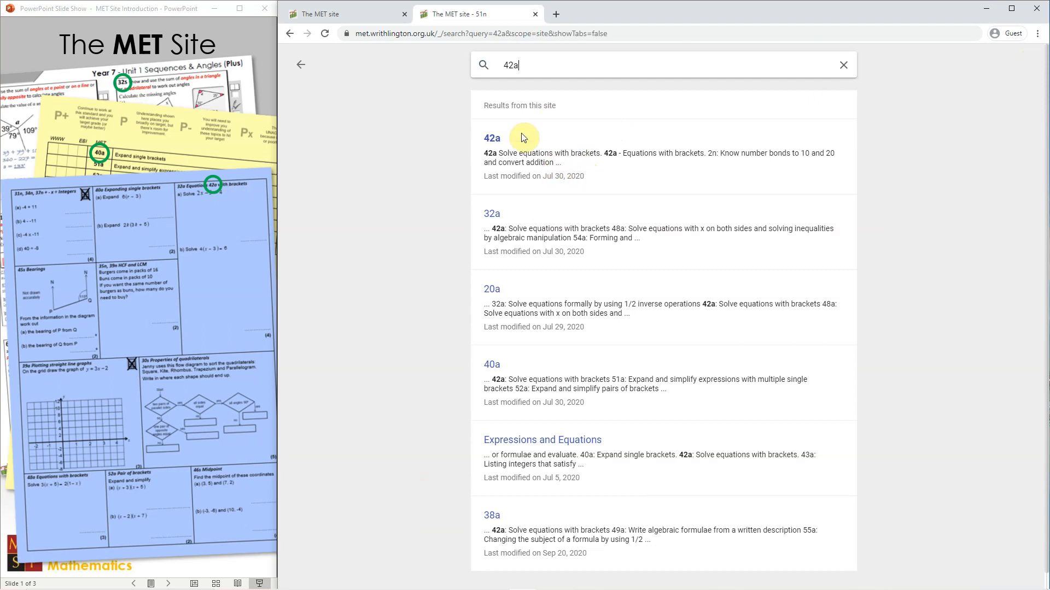
pyautogui.click(491, 138)
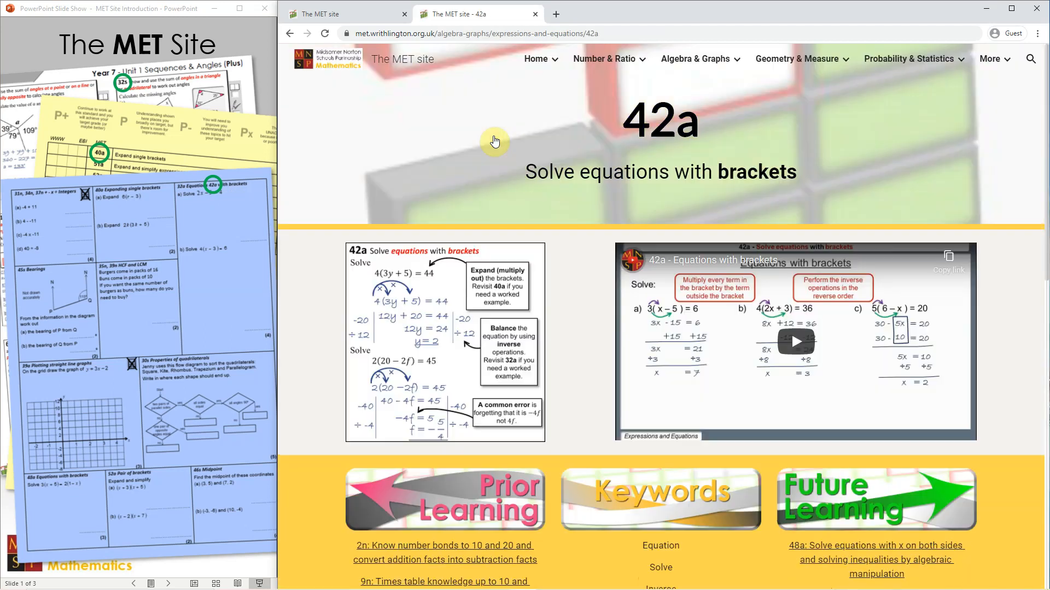
pyautogui.moveTo(553, 252)
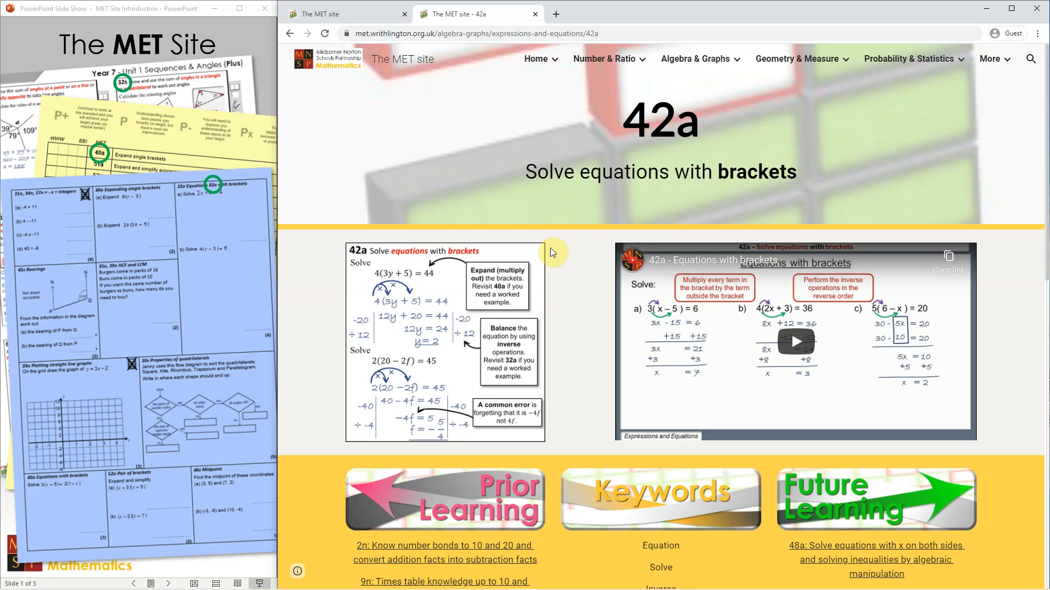
pyautogui.moveTo(554, 257)
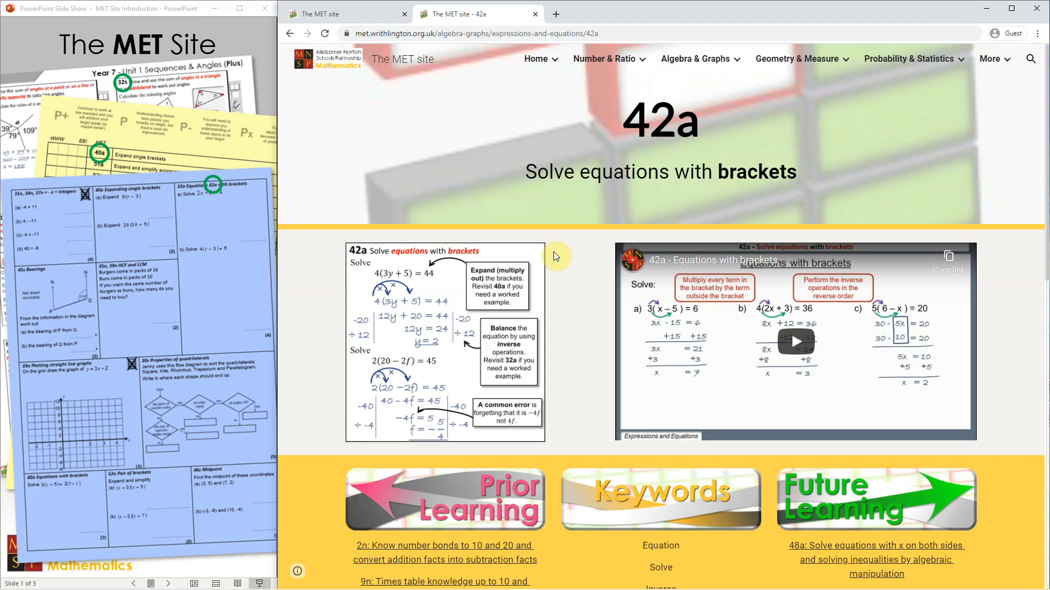
pyautogui.moveTo(566, 281)
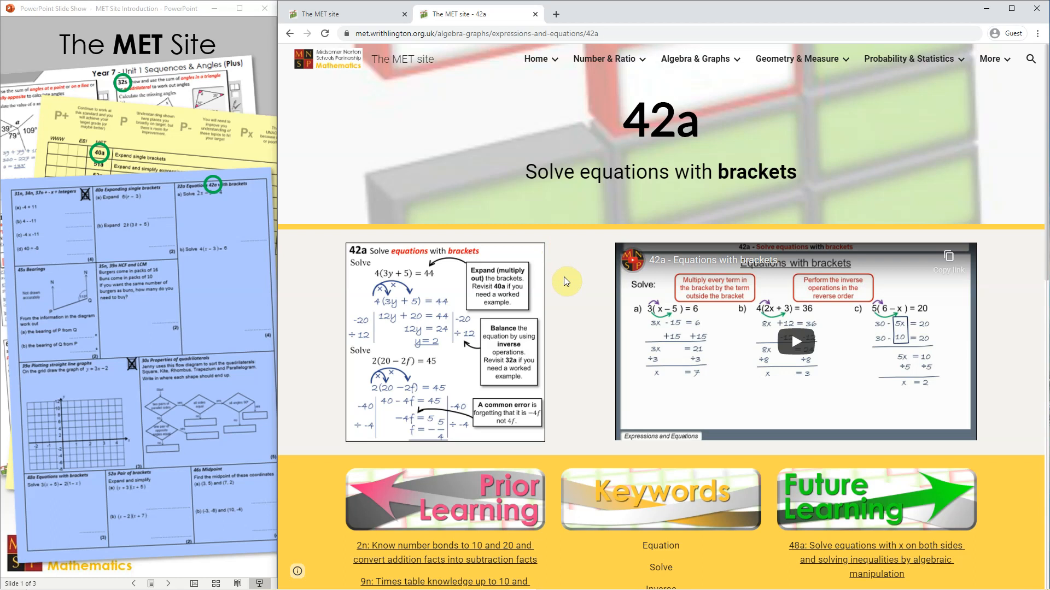
pyautogui.moveTo(528, 330)
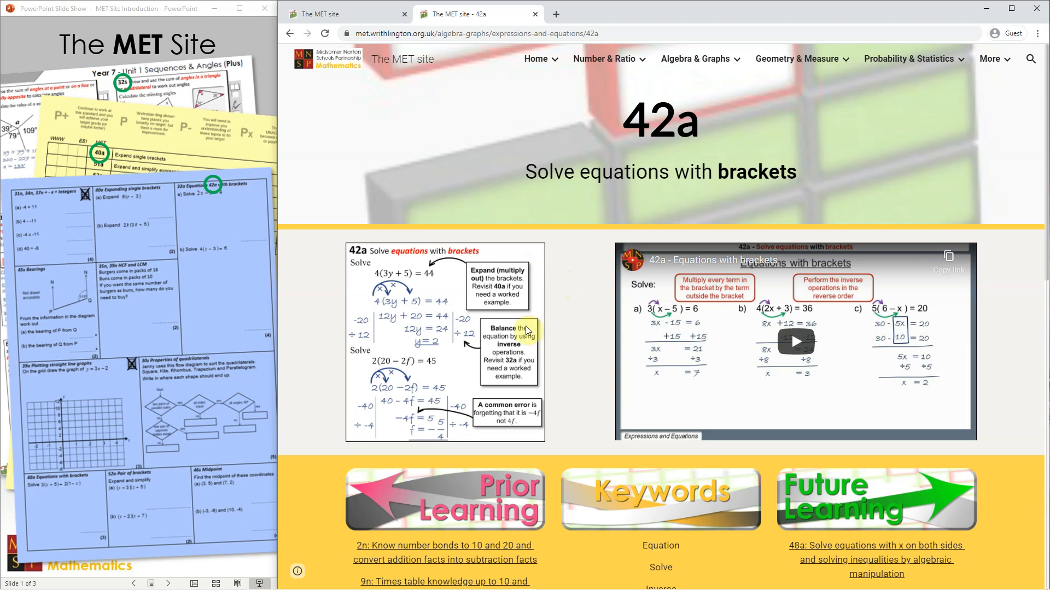
pyautogui.moveTo(579, 346)
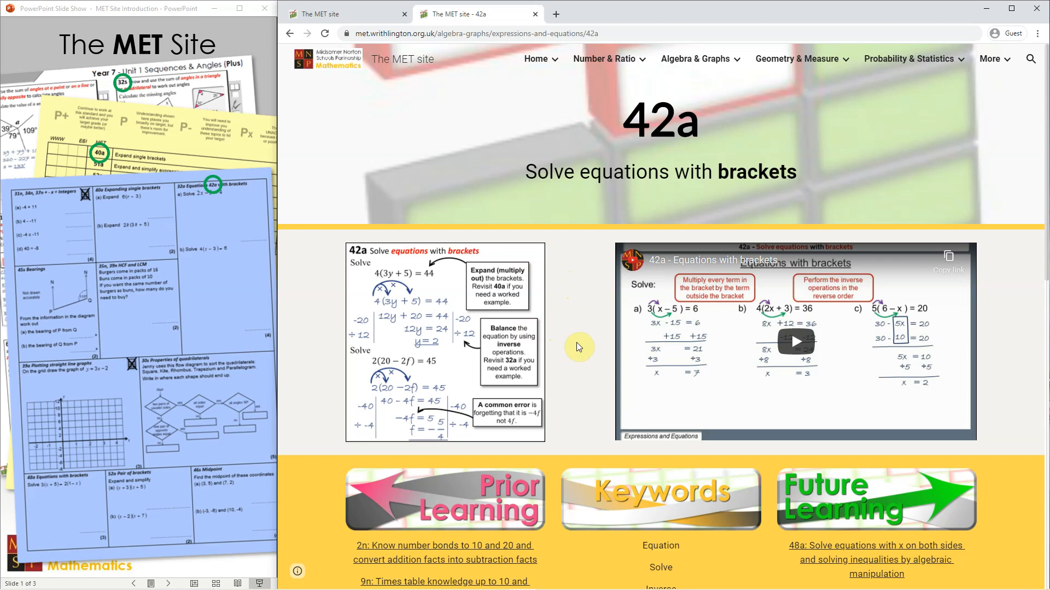
pyautogui.moveTo(863, 168)
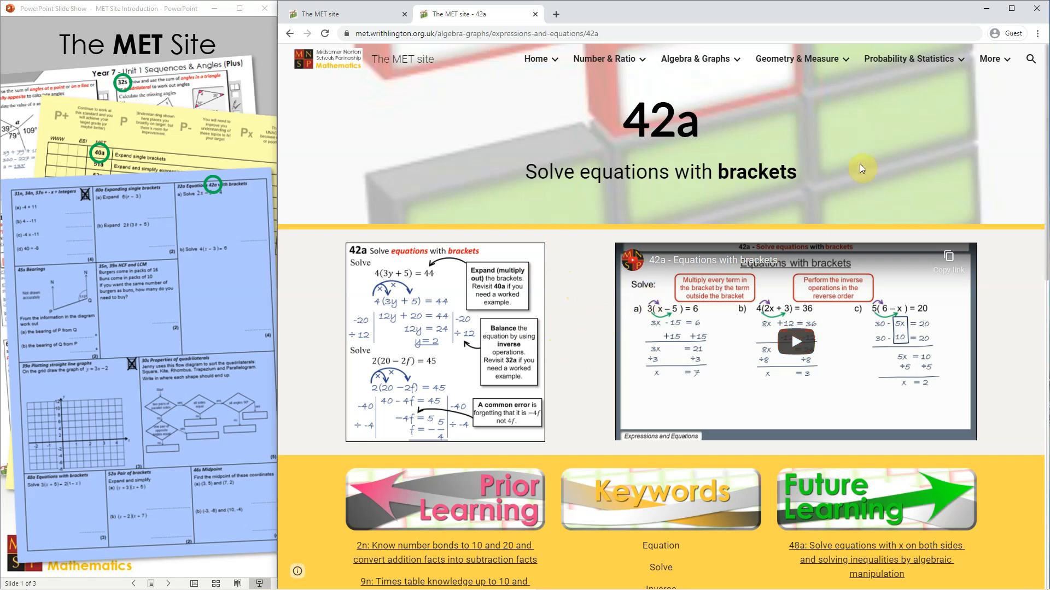
pyautogui.moveTo(704, 131)
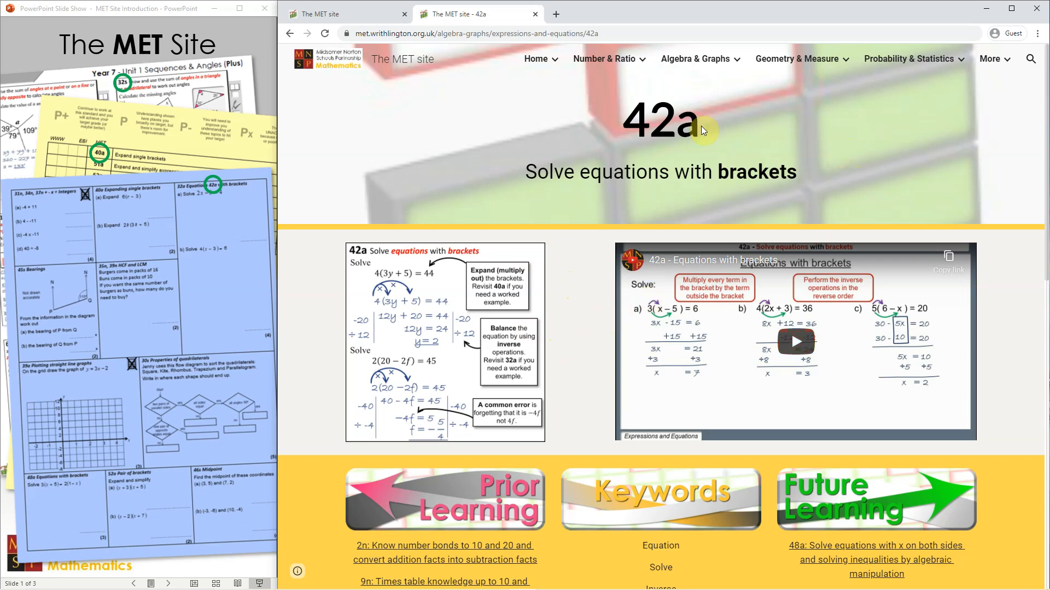
# - Go to the Angles topic from the Geometry menu and open 53s parallel lines
pyautogui.click(695, 59)
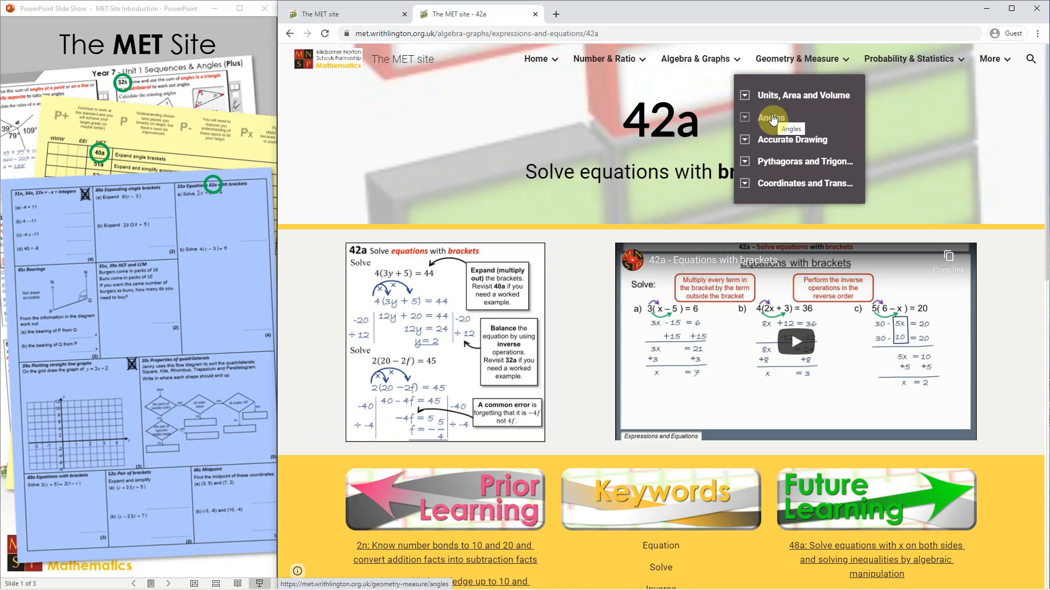
pyautogui.click(771, 118)
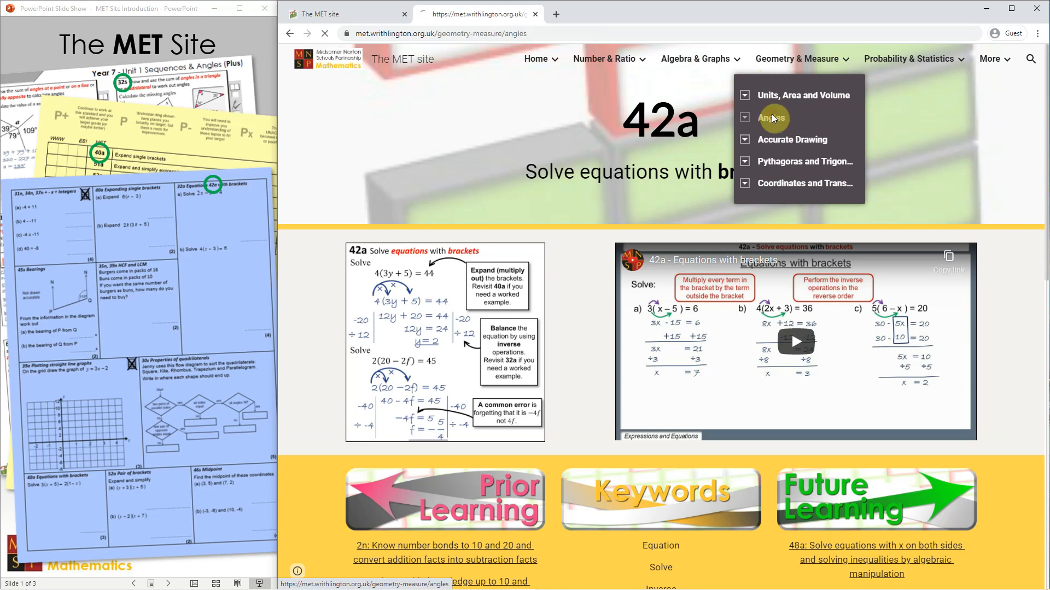
pyautogui.click(773, 118)
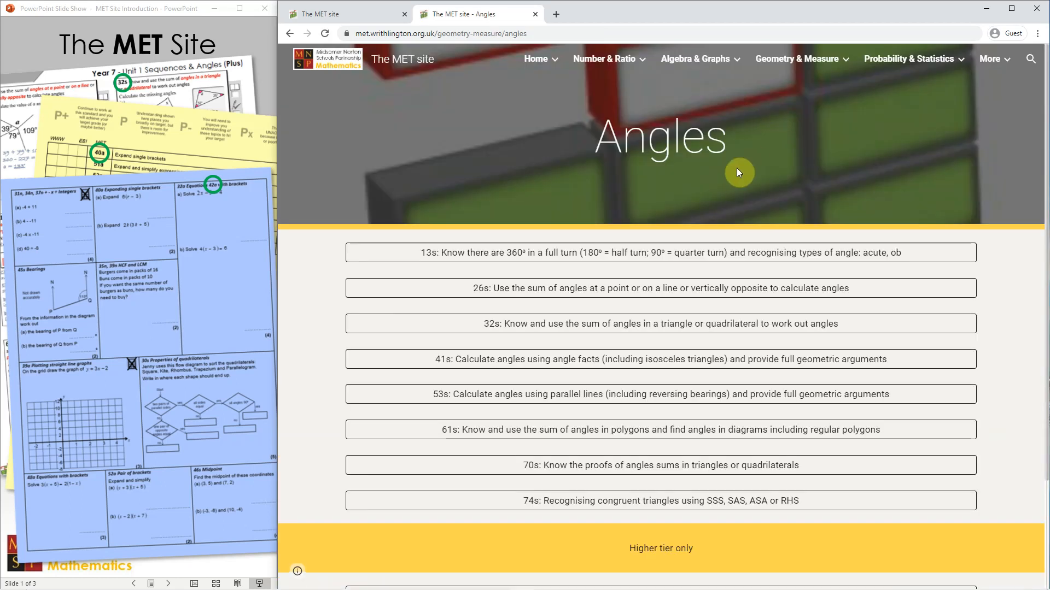
pyautogui.moveTo(619, 288)
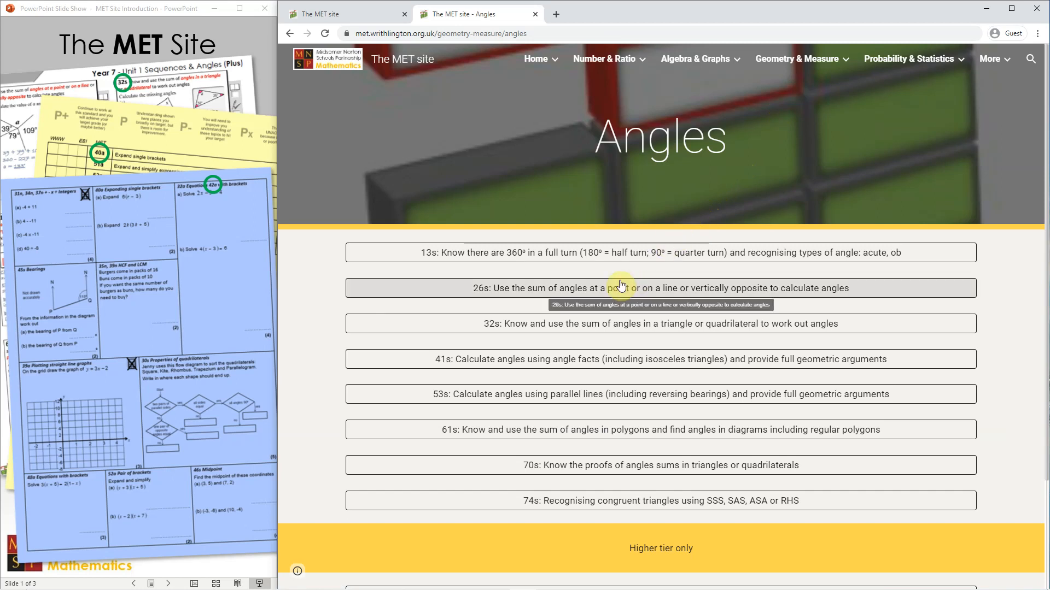
pyautogui.moveTo(566, 393)
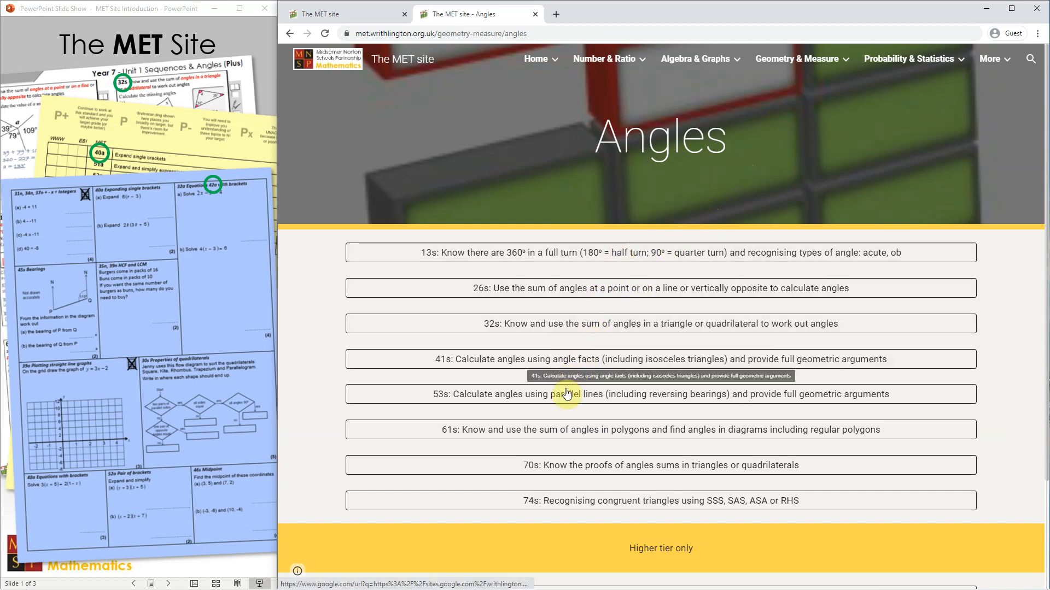
pyautogui.moveTo(567, 399)
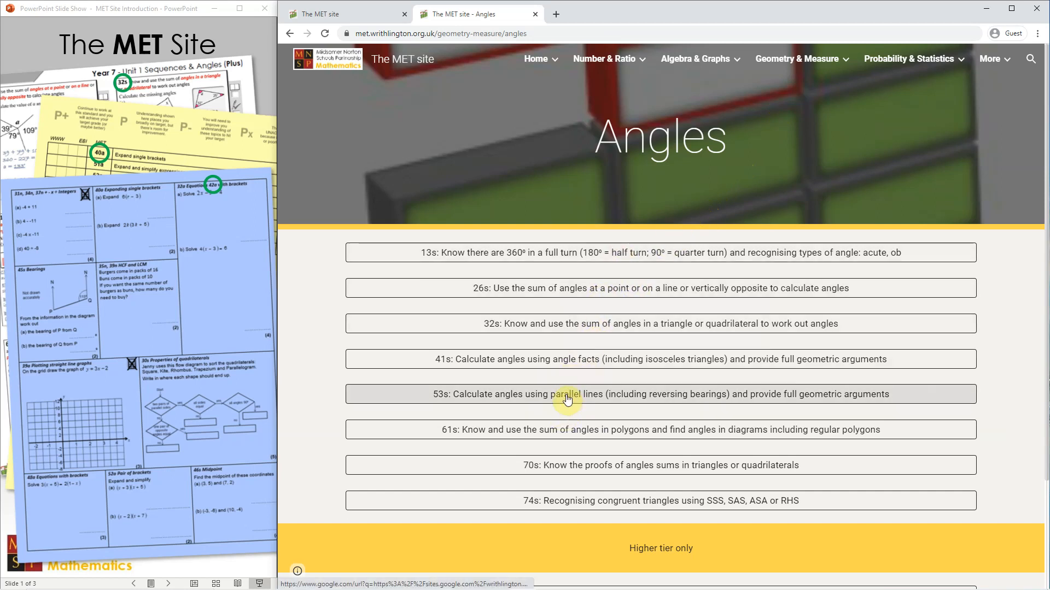
pyautogui.click(567, 394)
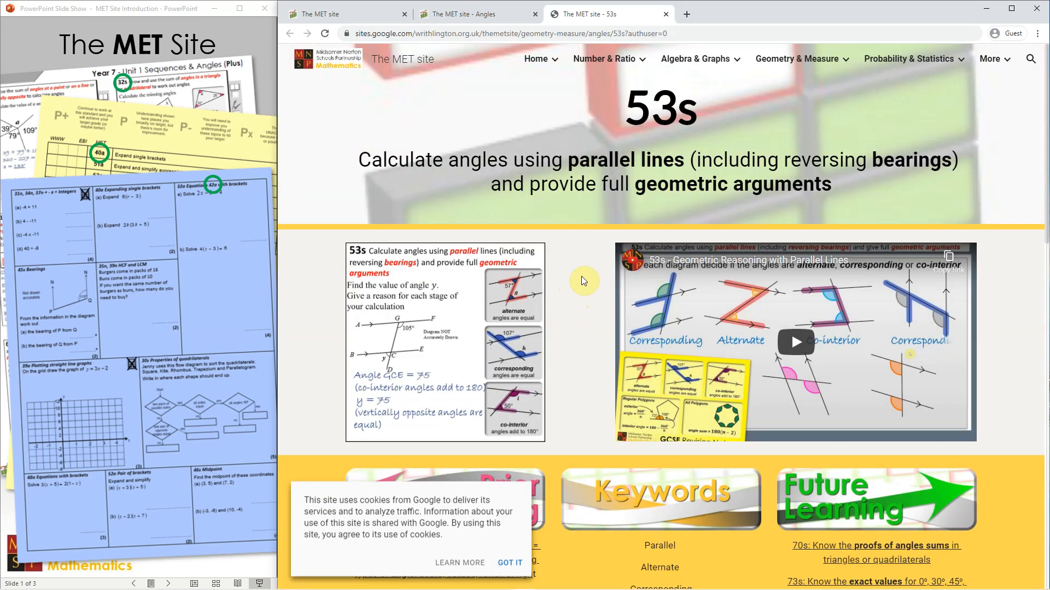
pyautogui.moveTo(555, 539)
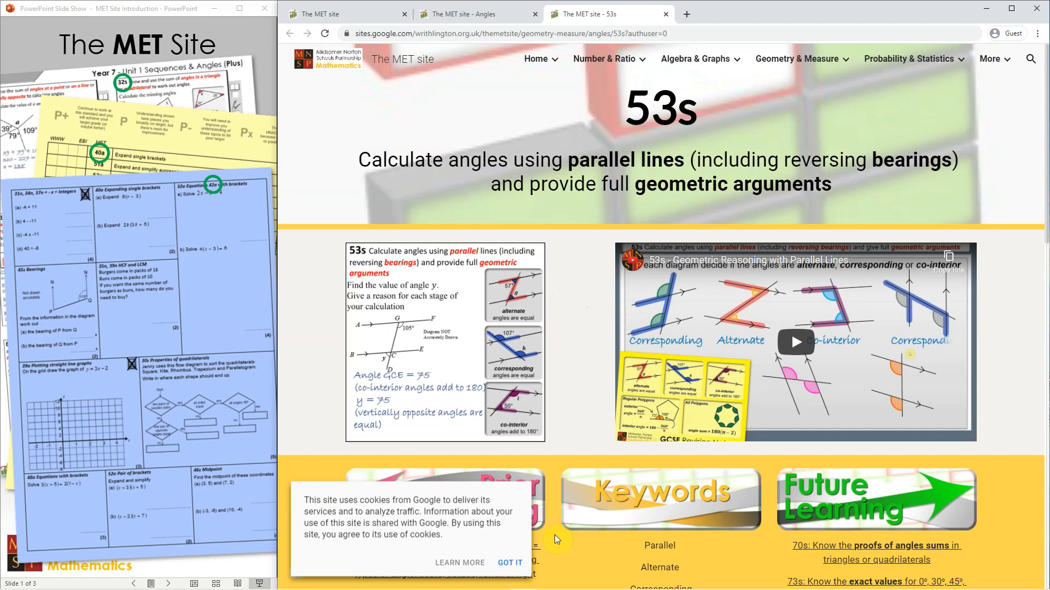
# - Dismiss the cookie banner with 'GOT IT' on the 53s page
pyautogui.click(509, 563)
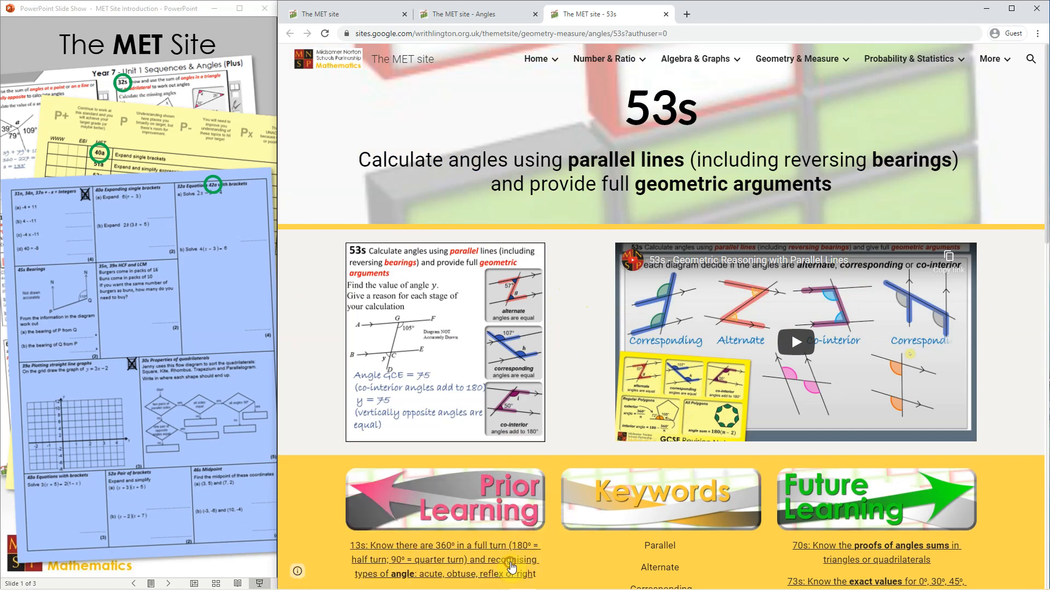
pyautogui.moveTo(608, 354)
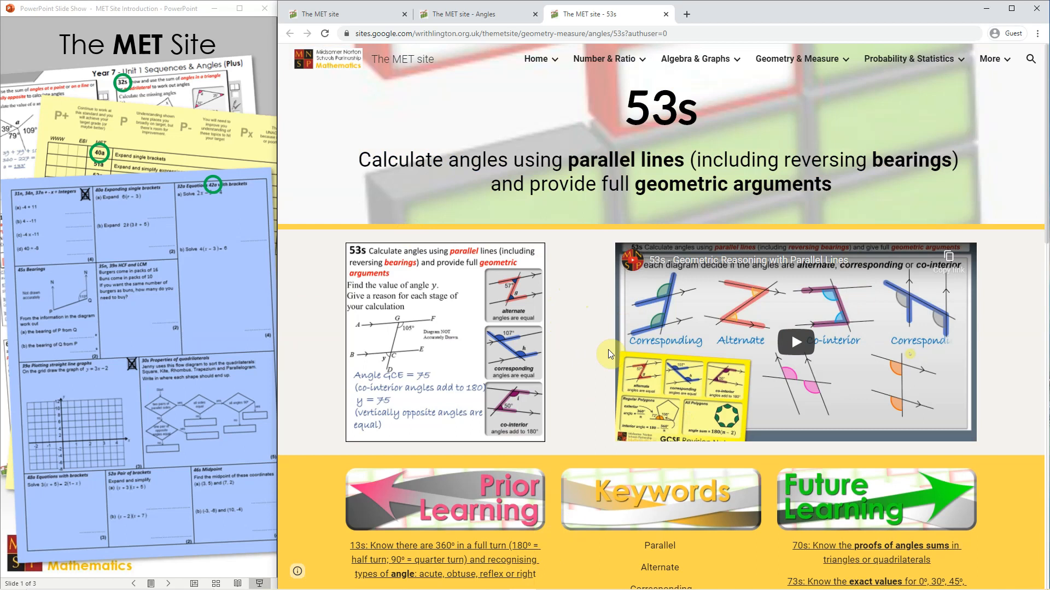
pyautogui.moveTo(605, 350)
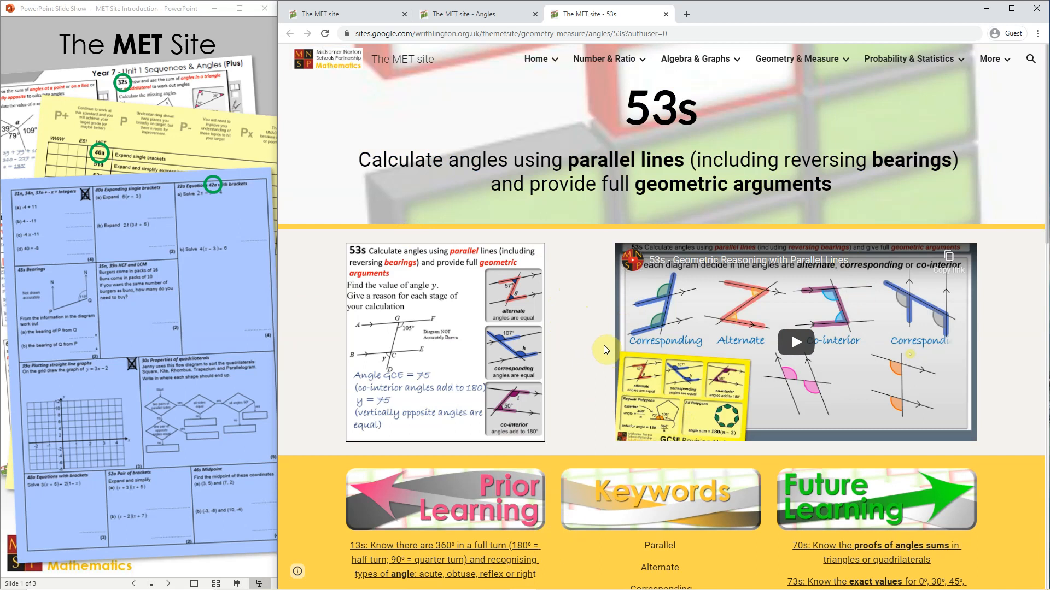
pyautogui.moveTo(583, 348)
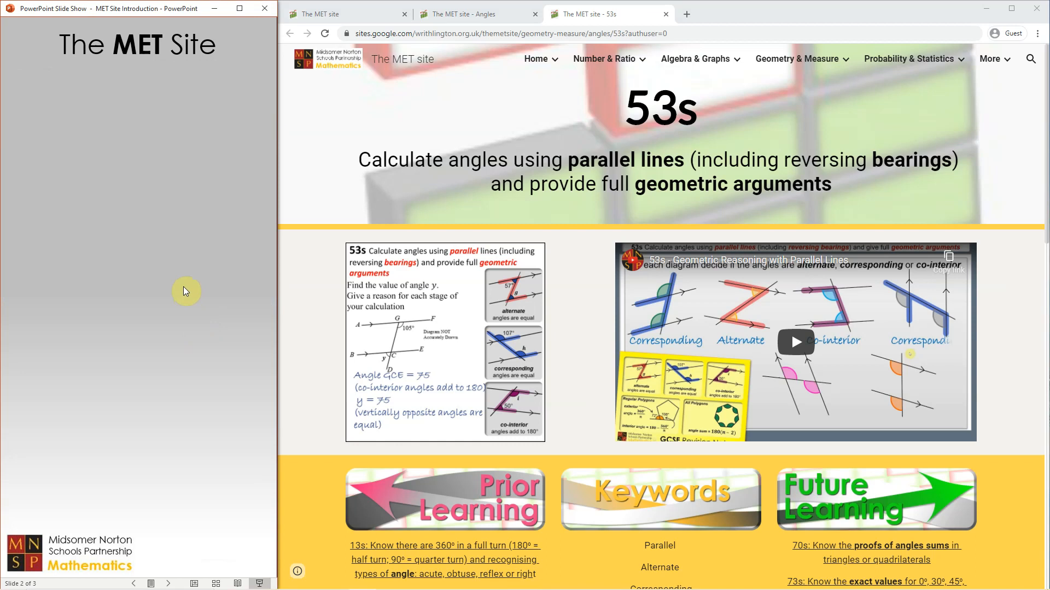
pyautogui.moveTo(30, 81)
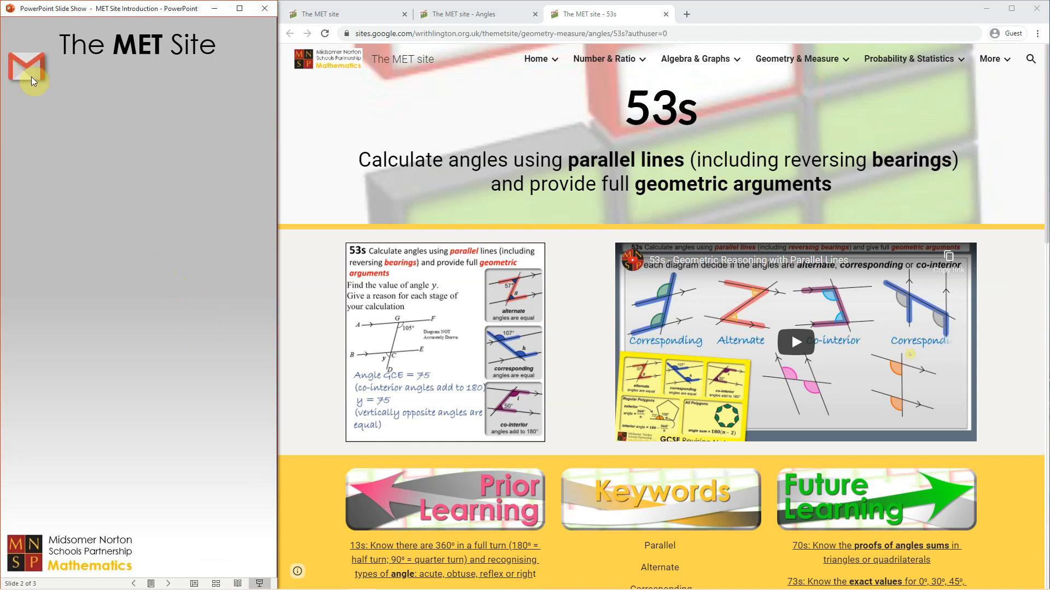
# - Reveal the Mathematics update email with the MET Report attachment on slide 2
pyautogui.click(29, 74)
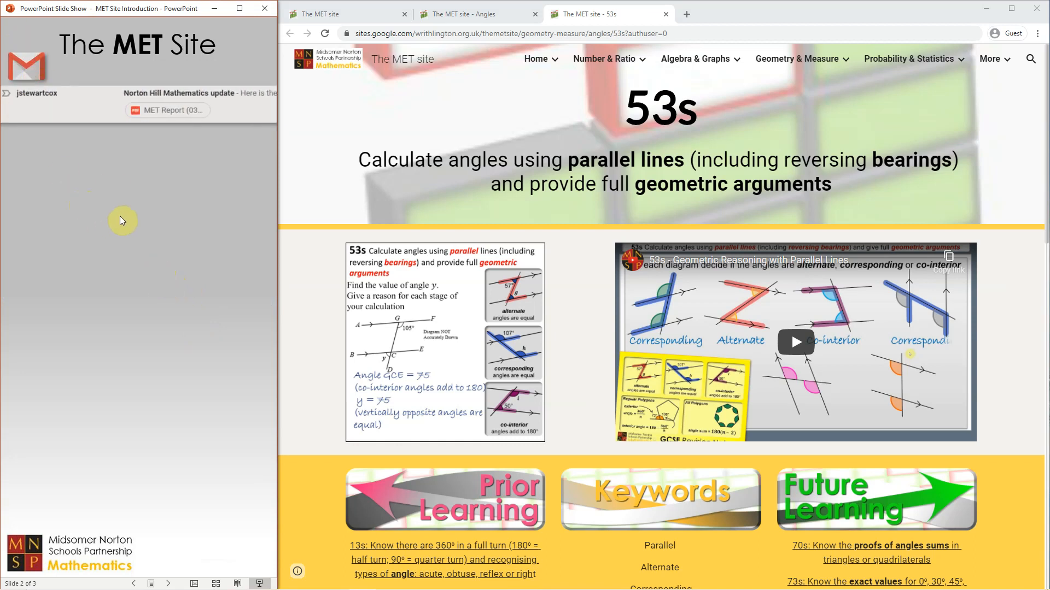
pyautogui.moveTo(167, 144)
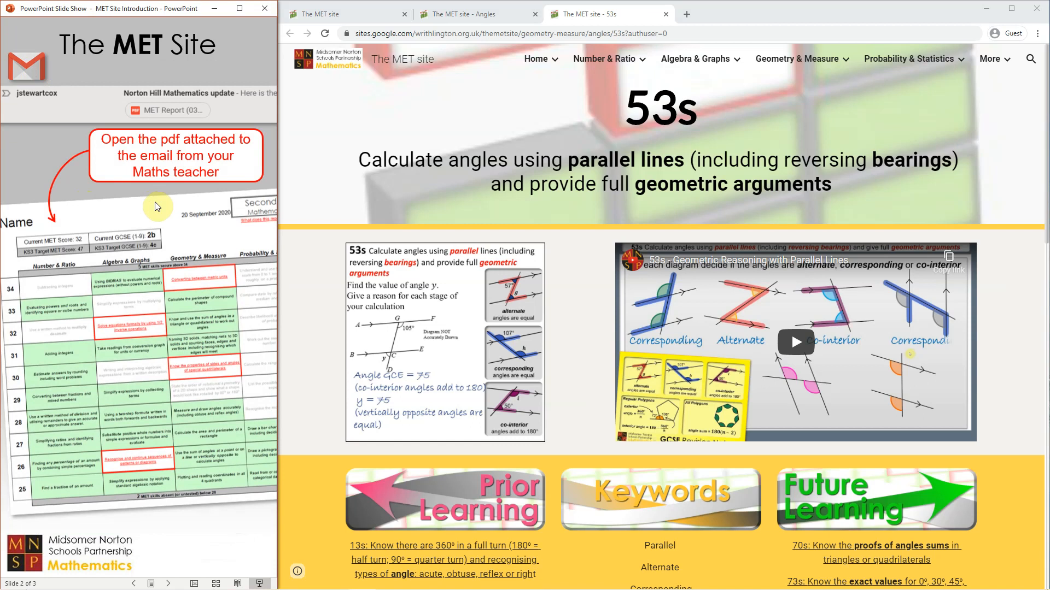
pyautogui.moveTo(96, 314)
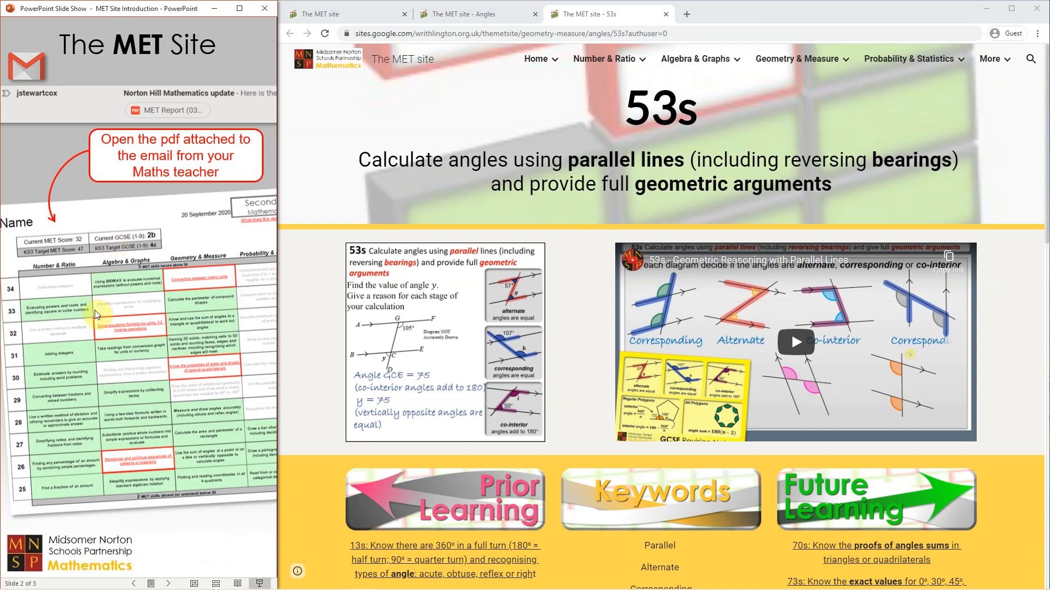
pyautogui.moveTo(107, 325)
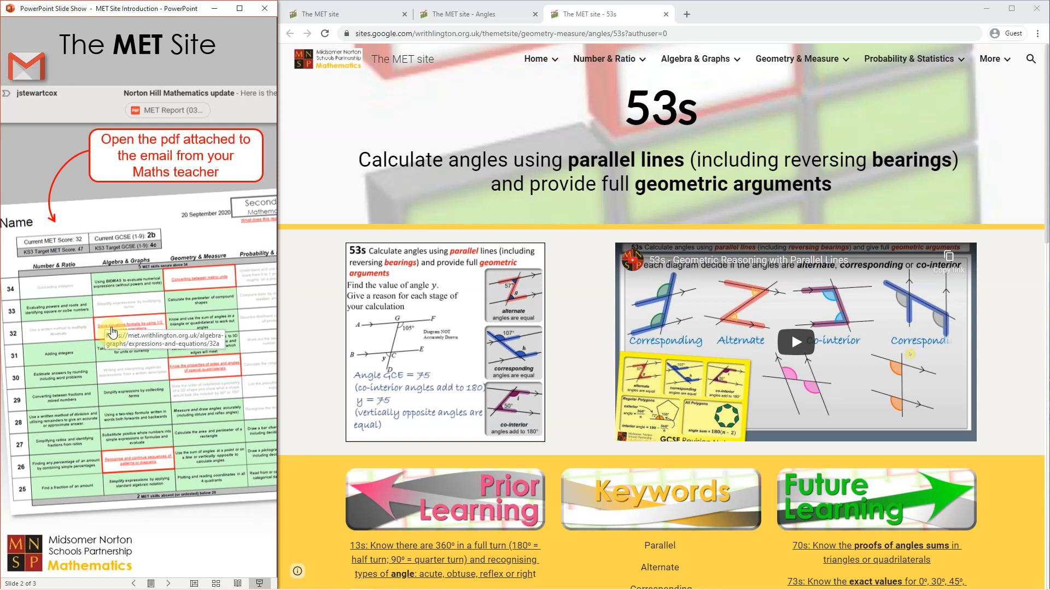
pyautogui.moveTo(146, 321)
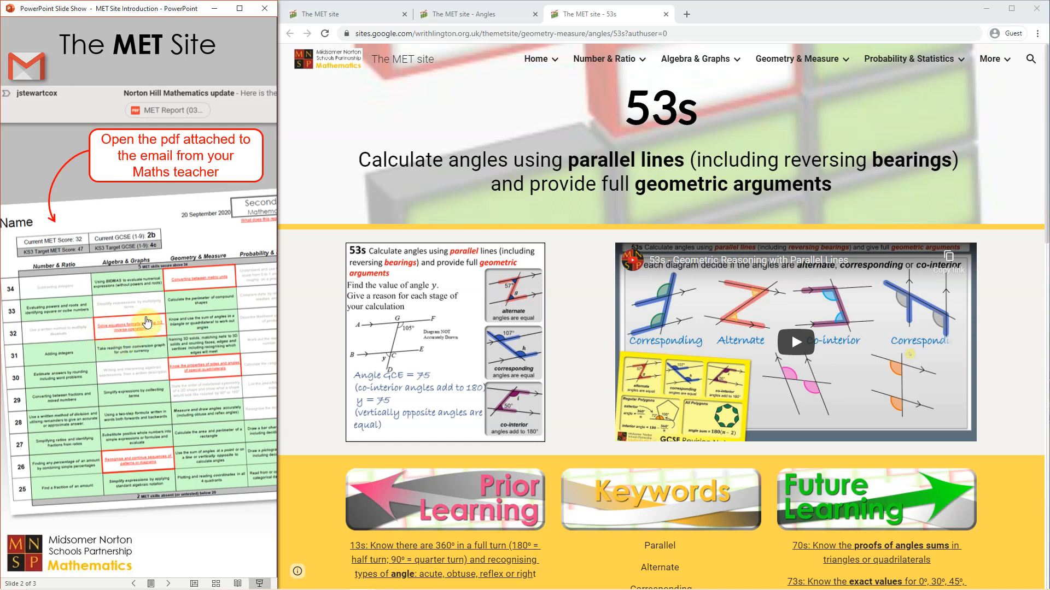
pyautogui.moveTo(110, 385)
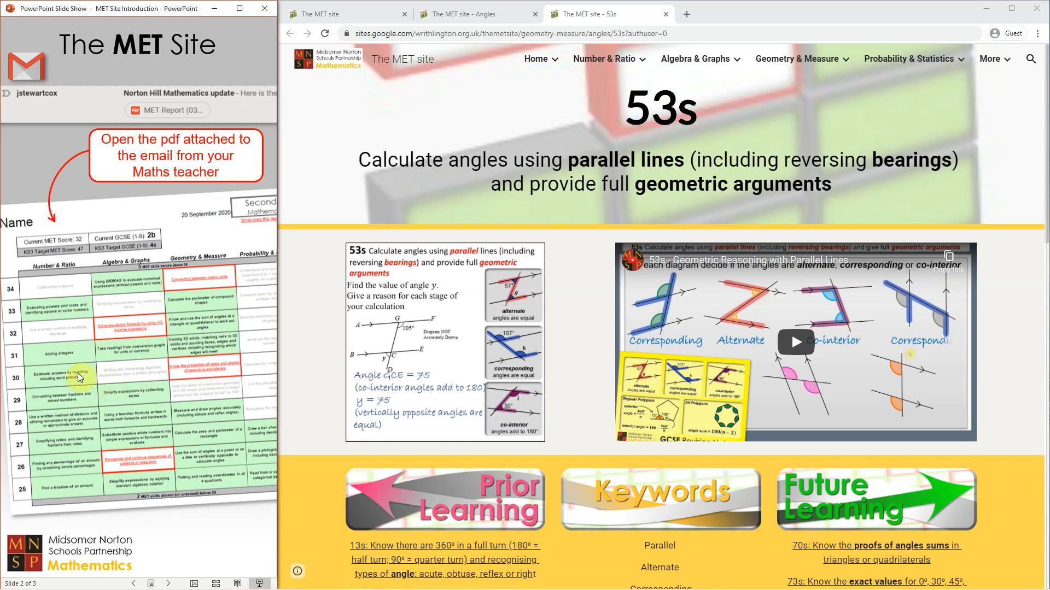
pyautogui.moveTo(109, 409)
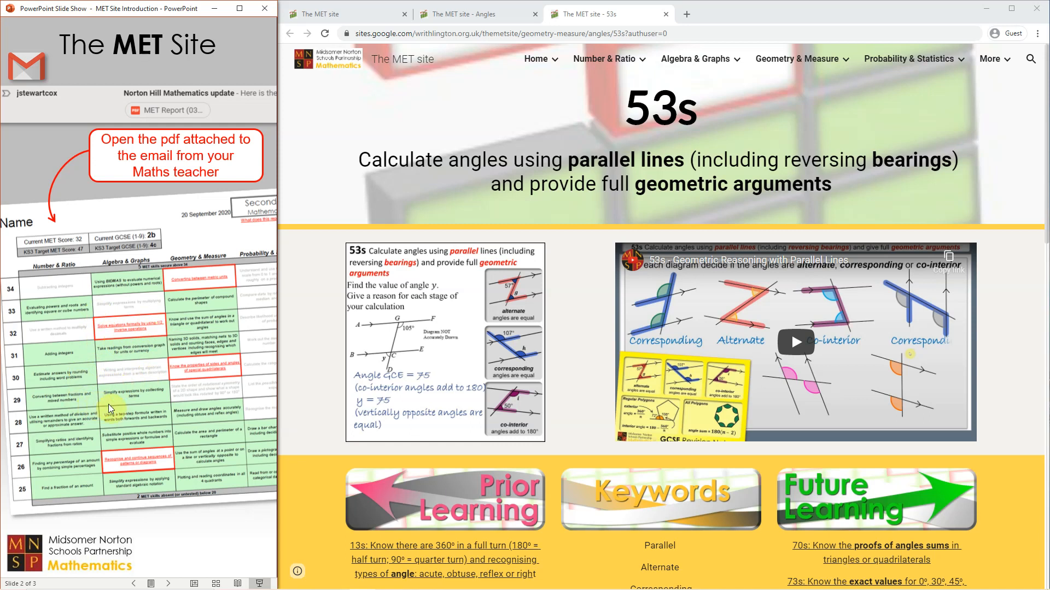
pyautogui.moveTo(172, 421)
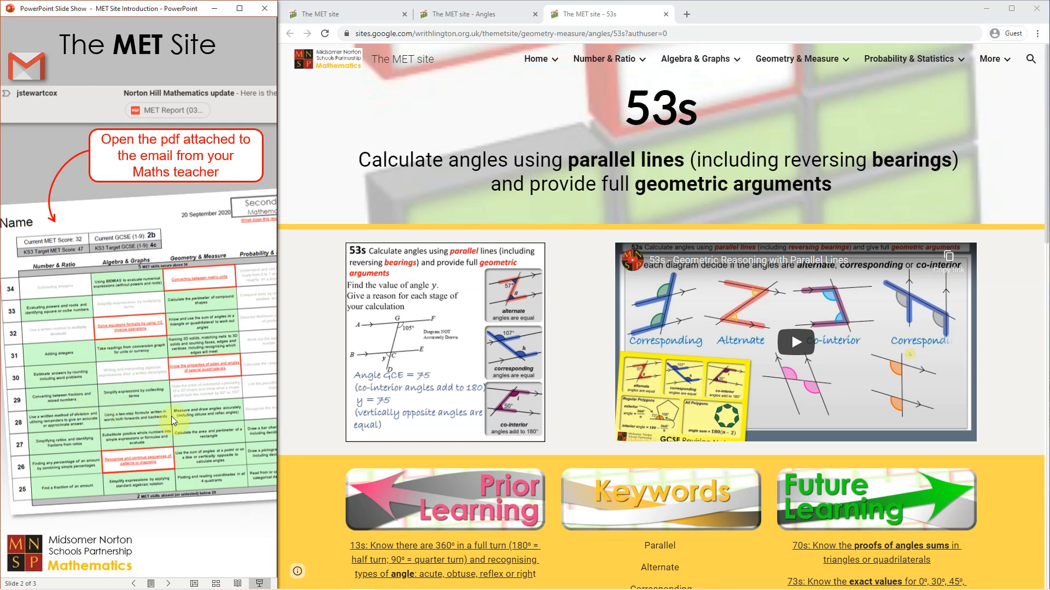
pyautogui.moveTo(137, 333)
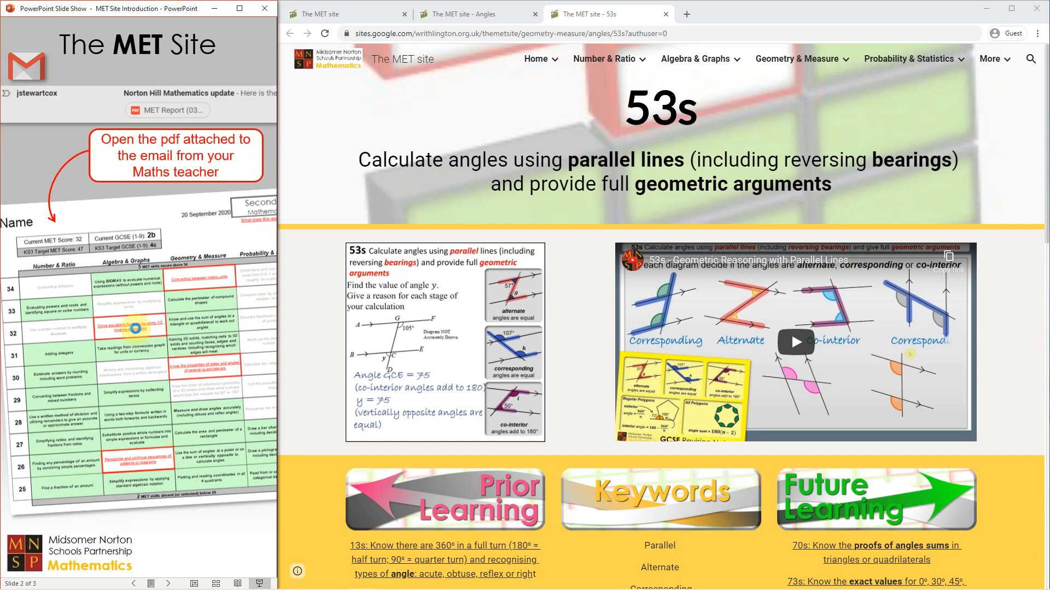
# - Open 32a 'Solve equations formally' and scroll to the MyMaths and Corbettmaths resources
pyautogui.click(132, 328)
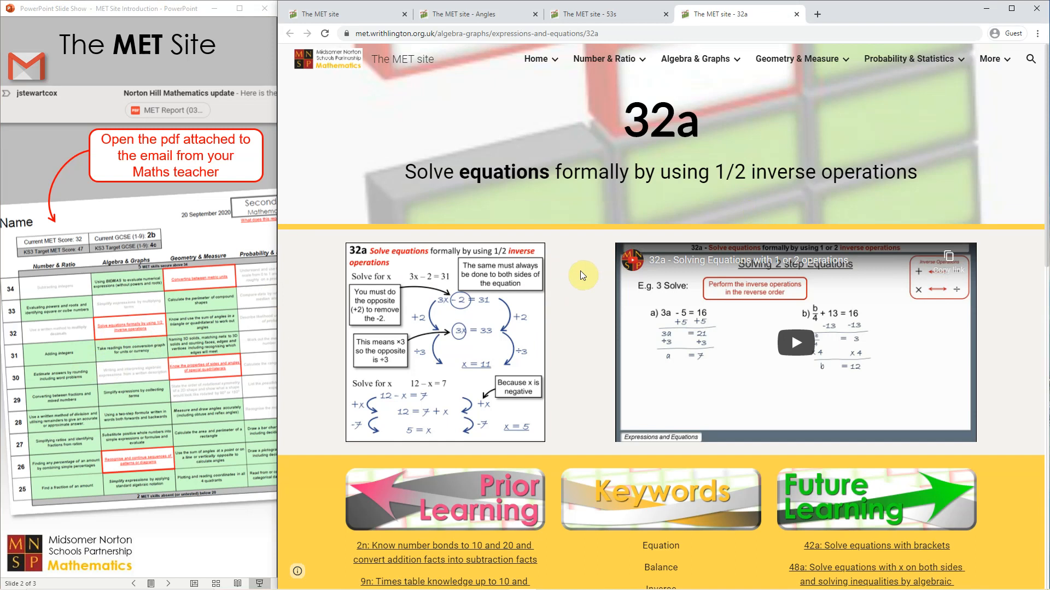
pyautogui.moveTo(651, 329)
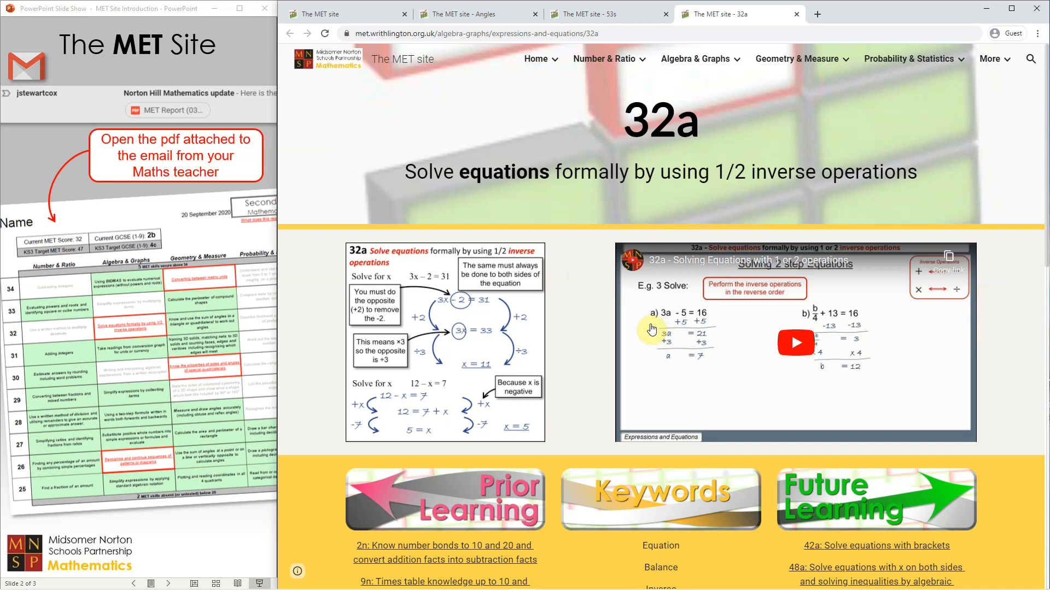
pyautogui.scroll(-3)
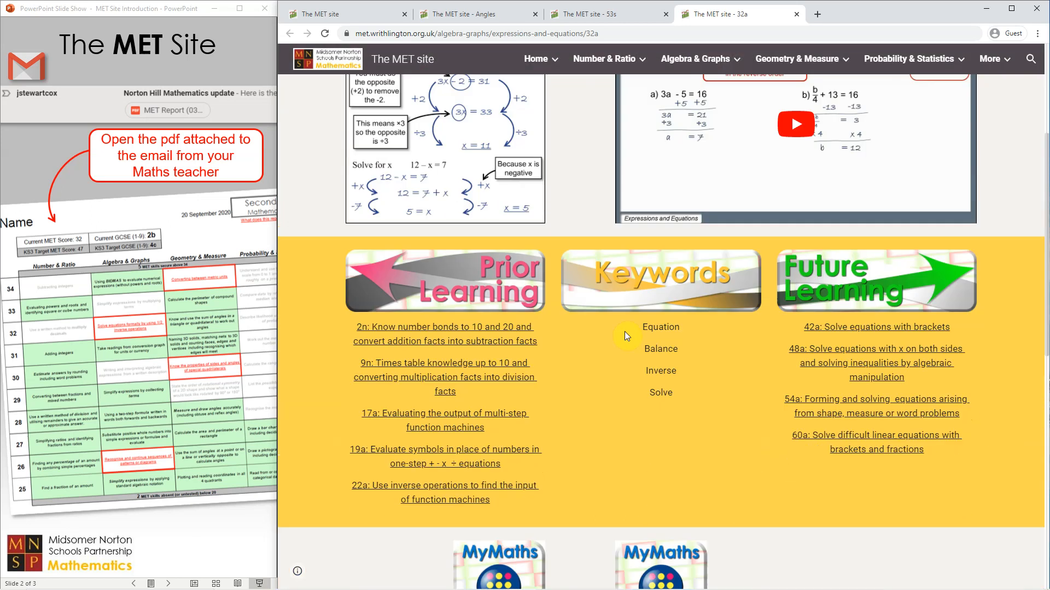
pyautogui.scroll(-3)
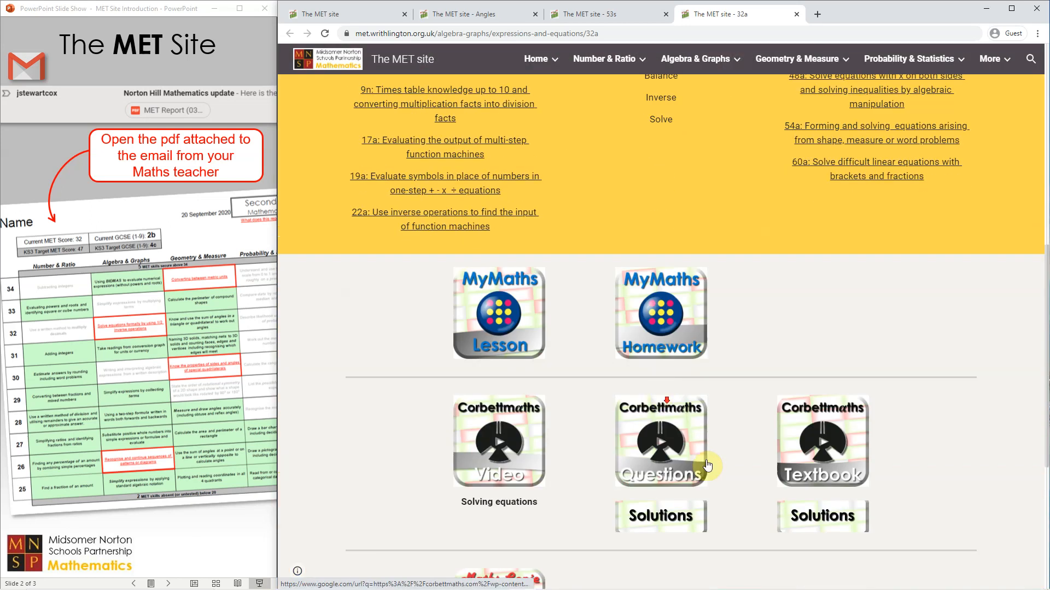
pyautogui.scroll(-3)
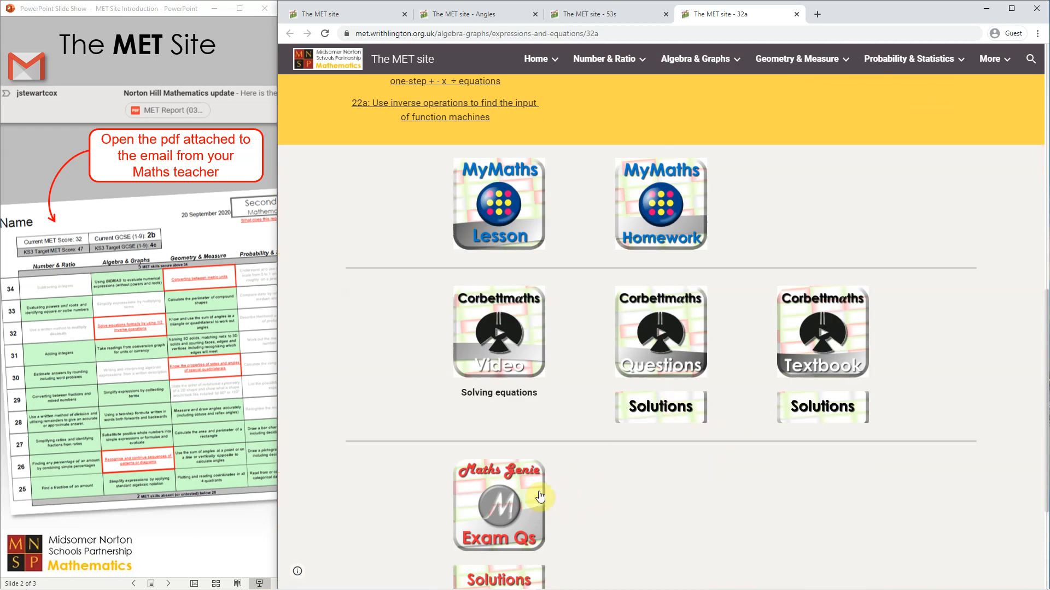
pyautogui.moveTo(603, 432)
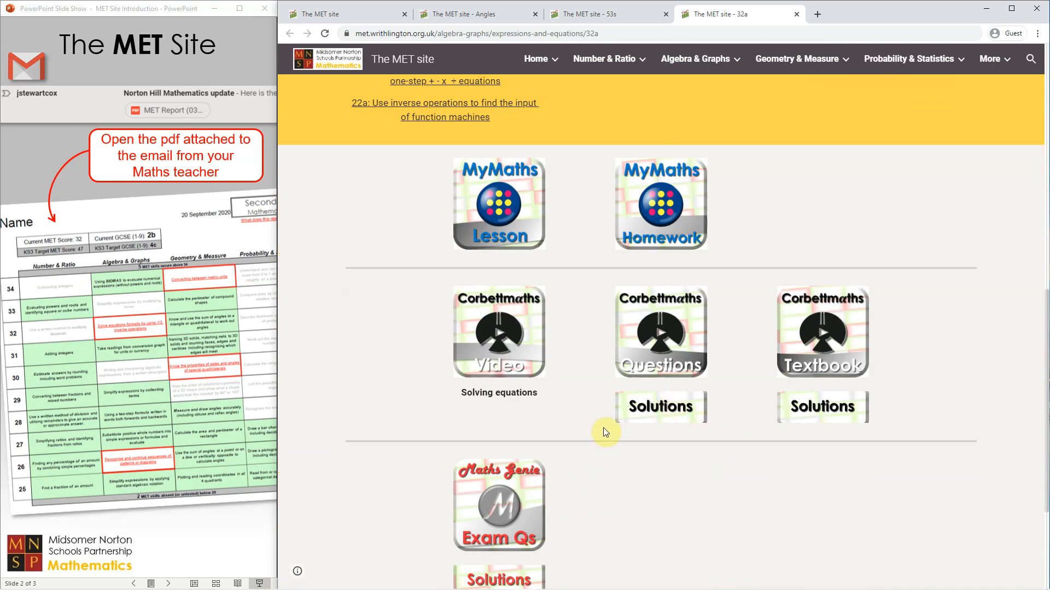
pyautogui.scroll(3)
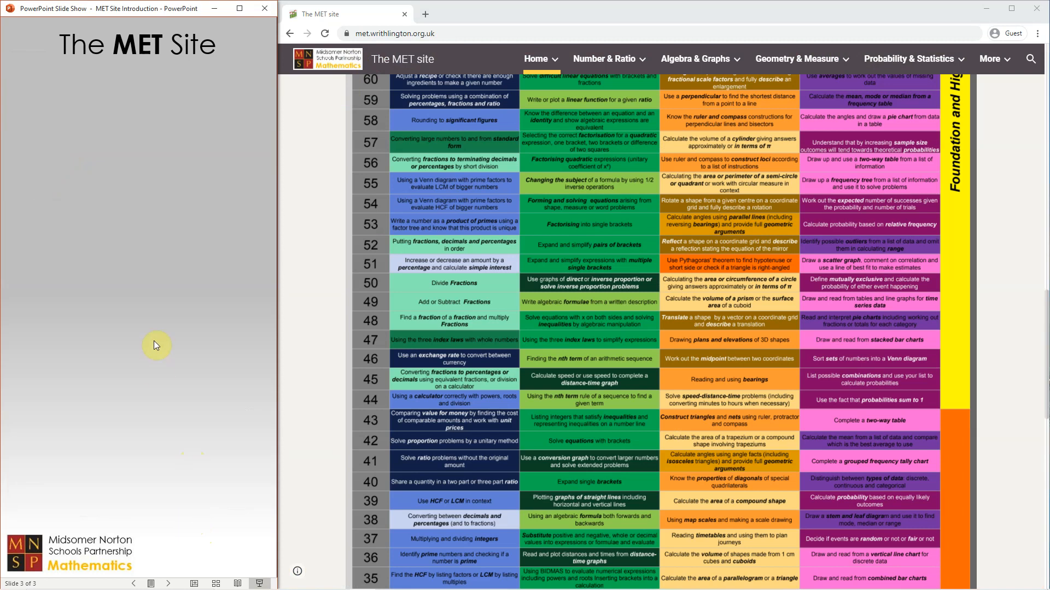
pyautogui.moveTo(52, 195)
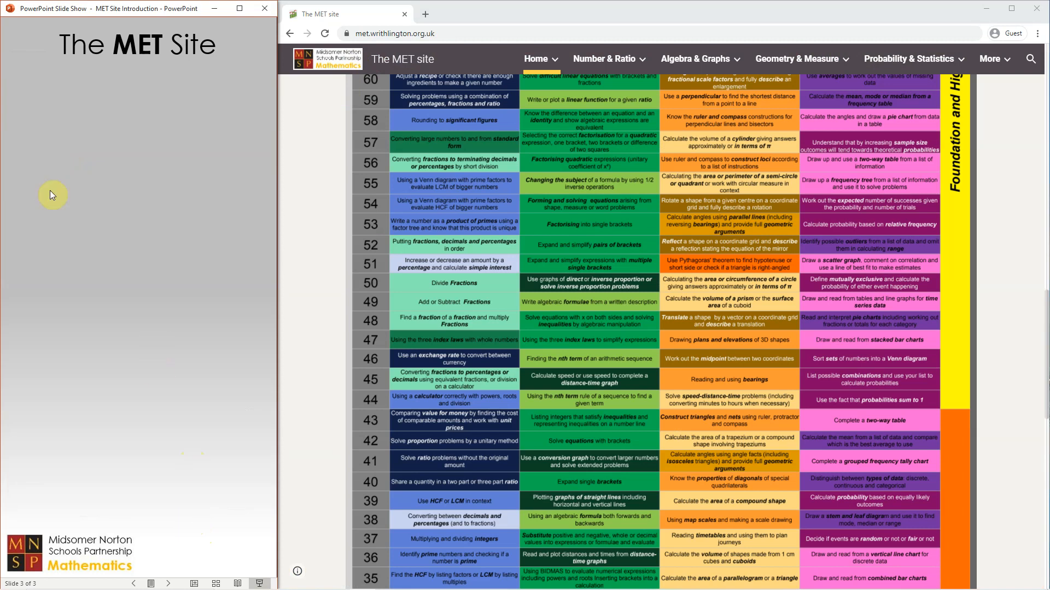
# - Scroll the MET home page back up to the top of the tower
pyautogui.scroll(3)
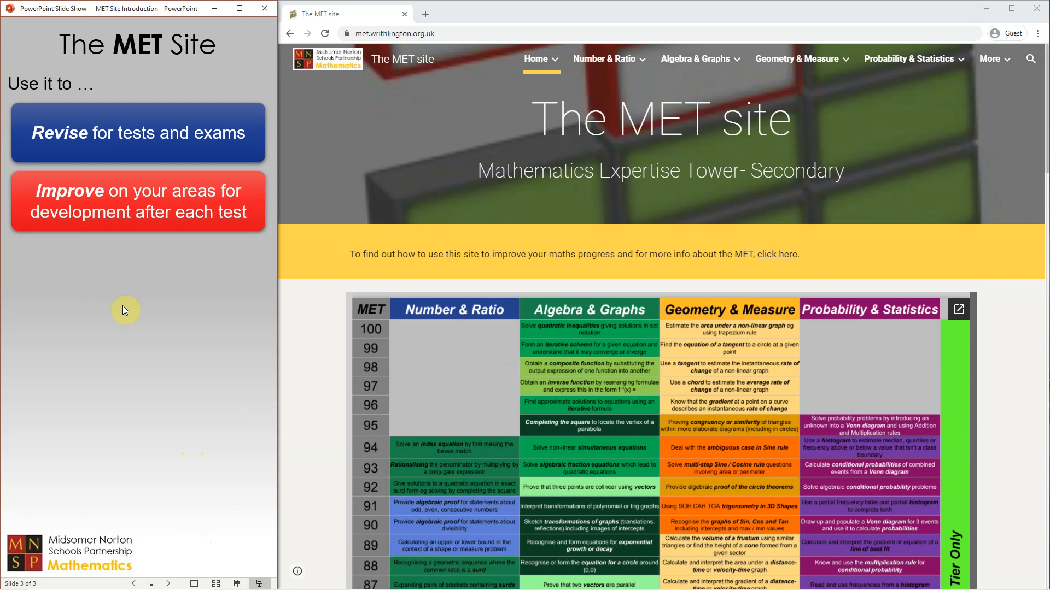
pyautogui.moveTo(102, 361)
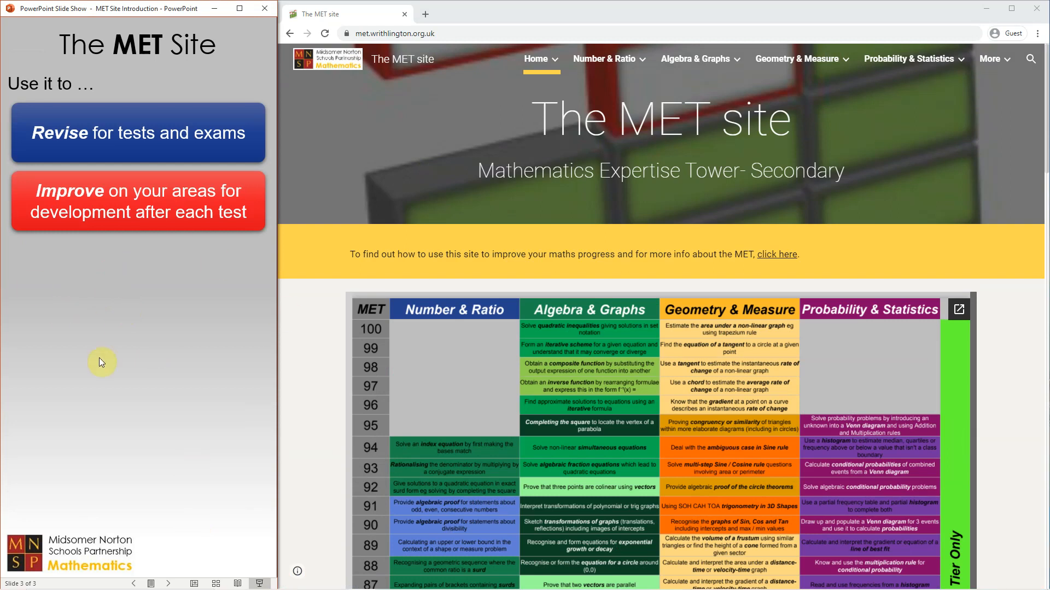